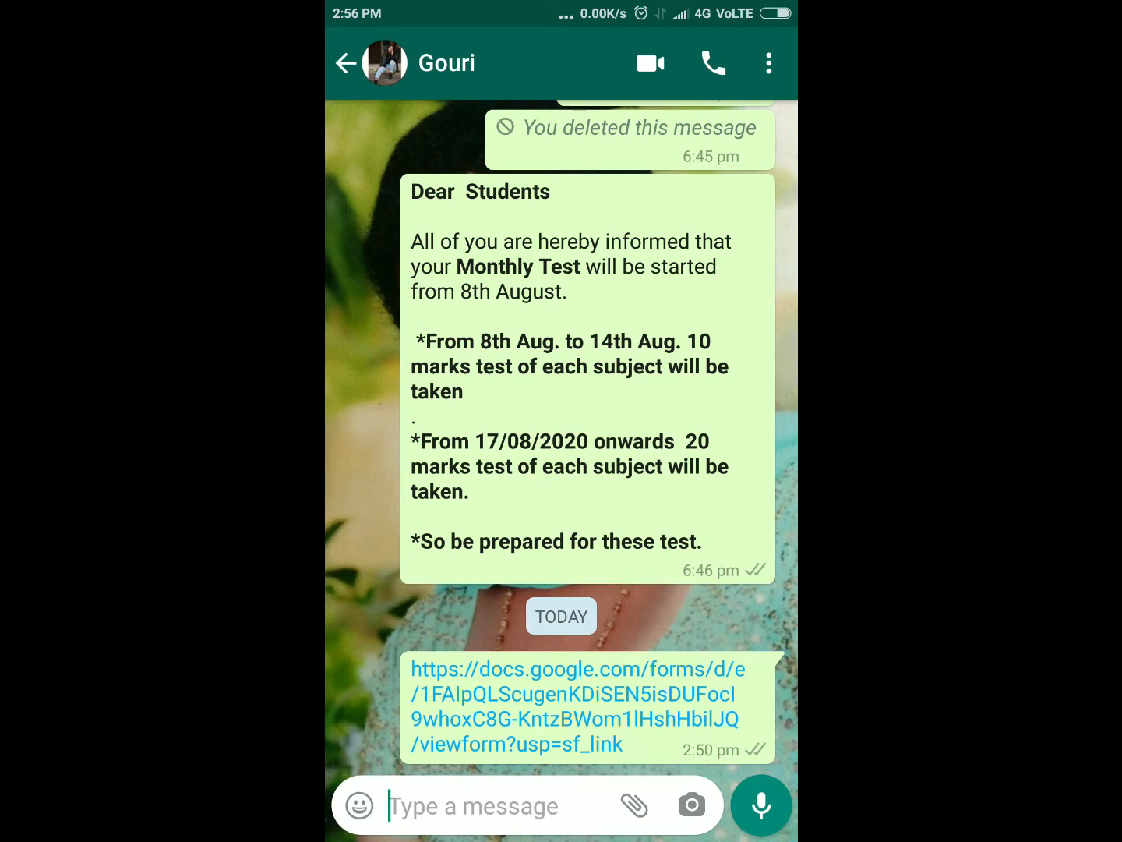
Open the docs.google.com/forms test link shared in the WhatsApp chat.
{"action": "left_click", "coordinate": [572, 706]}
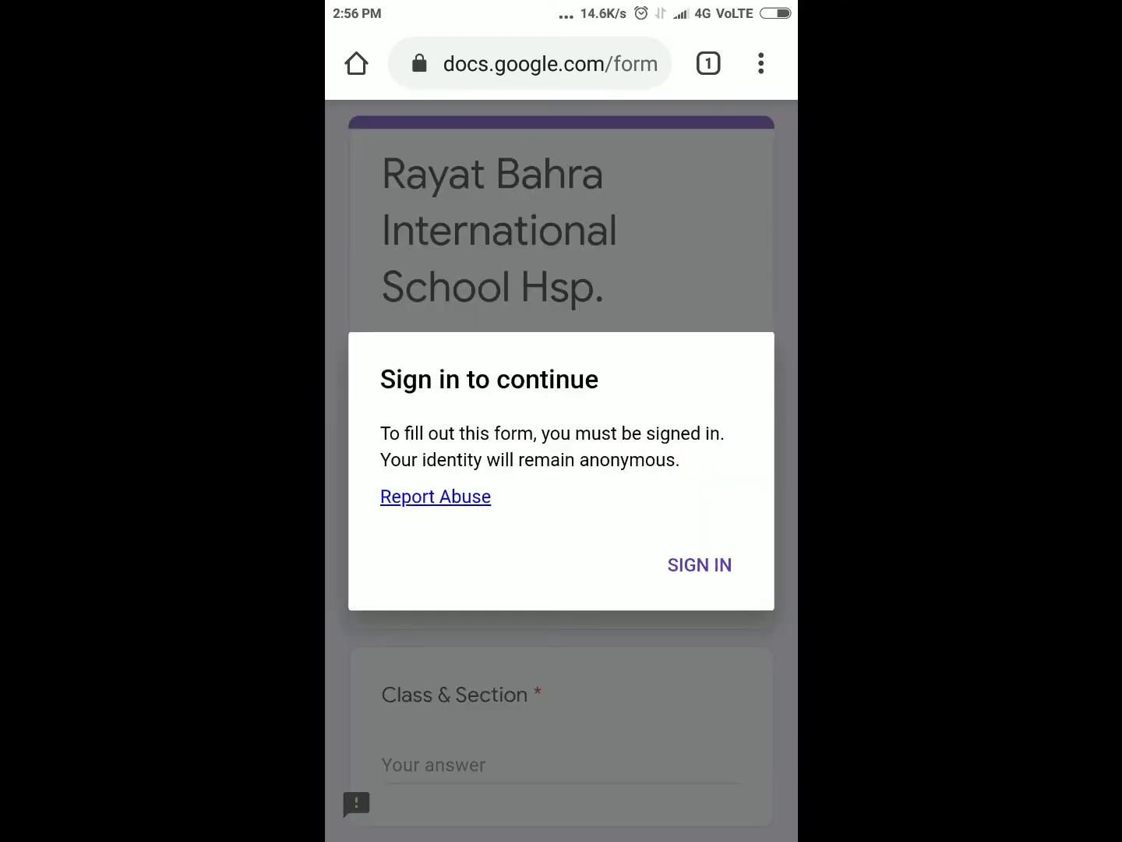
{"action": "left_click", "coordinate": [700, 564]}
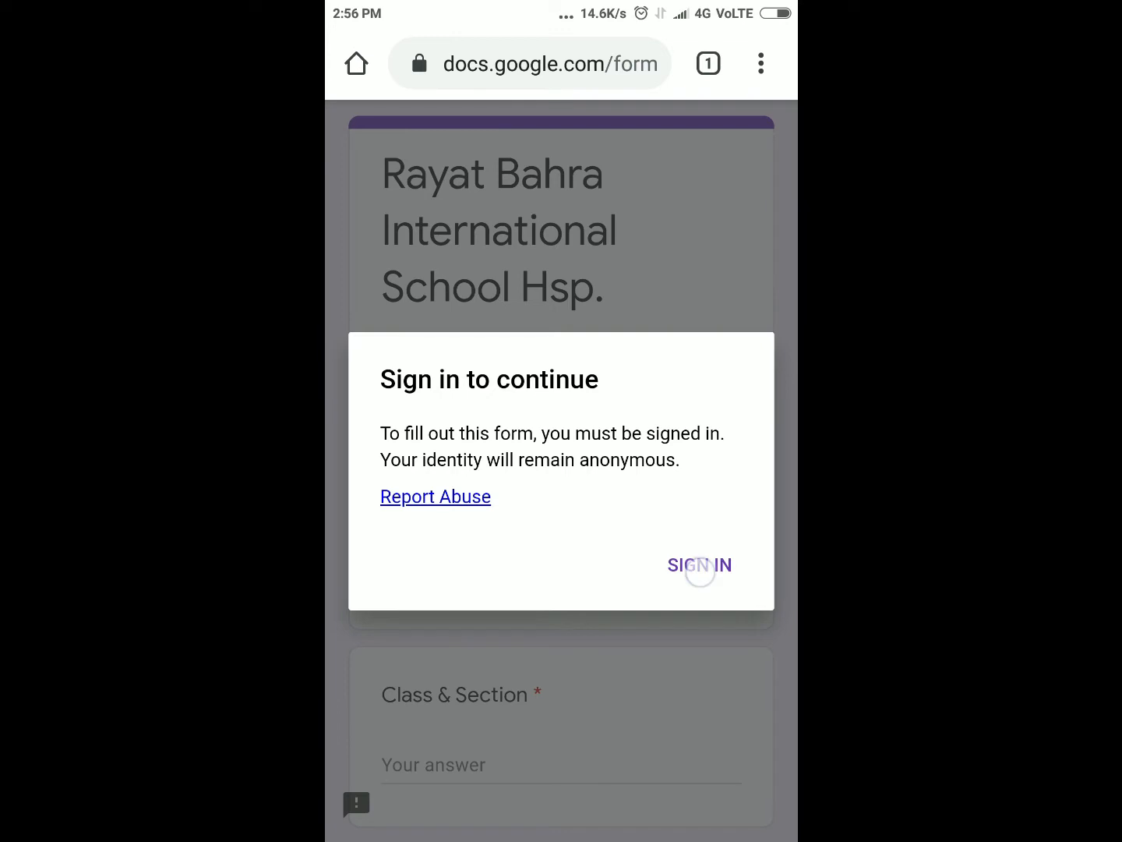
{"action": "left_click", "coordinate": [700, 565]}
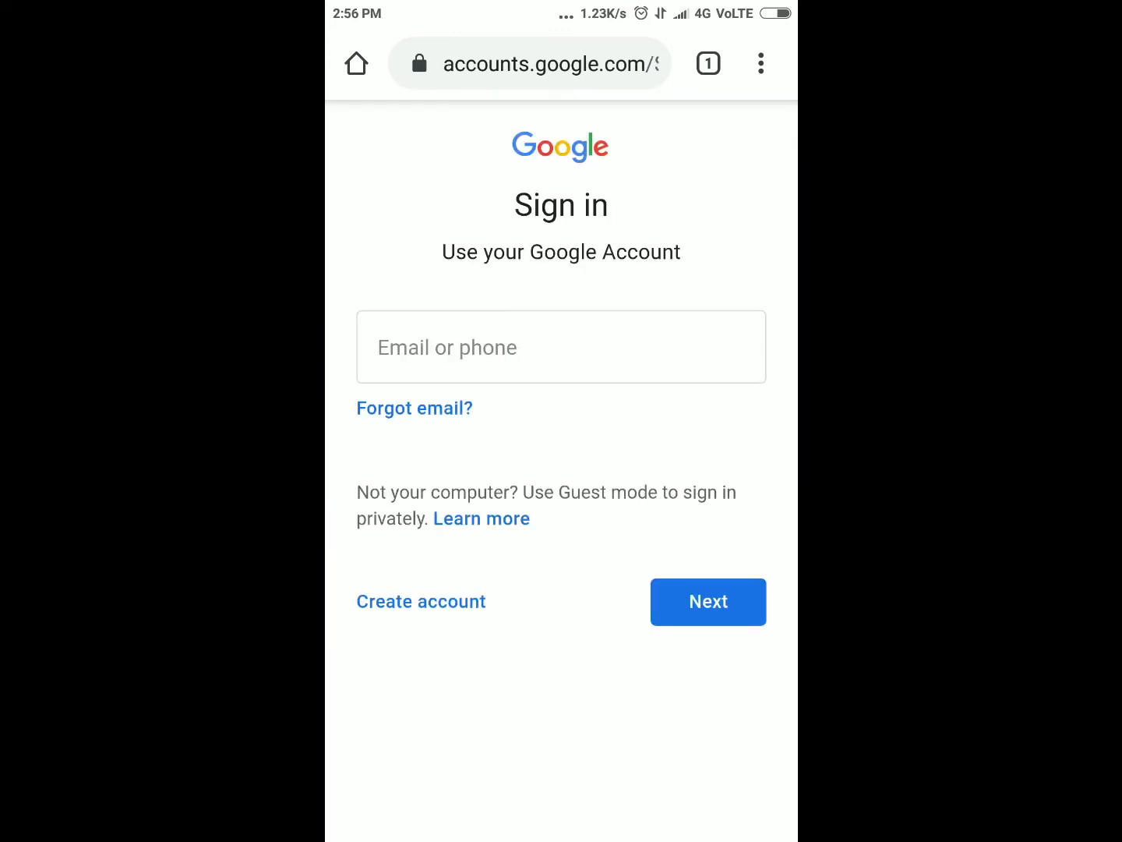
{"action": "left_click", "coordinate": [560, 347]}
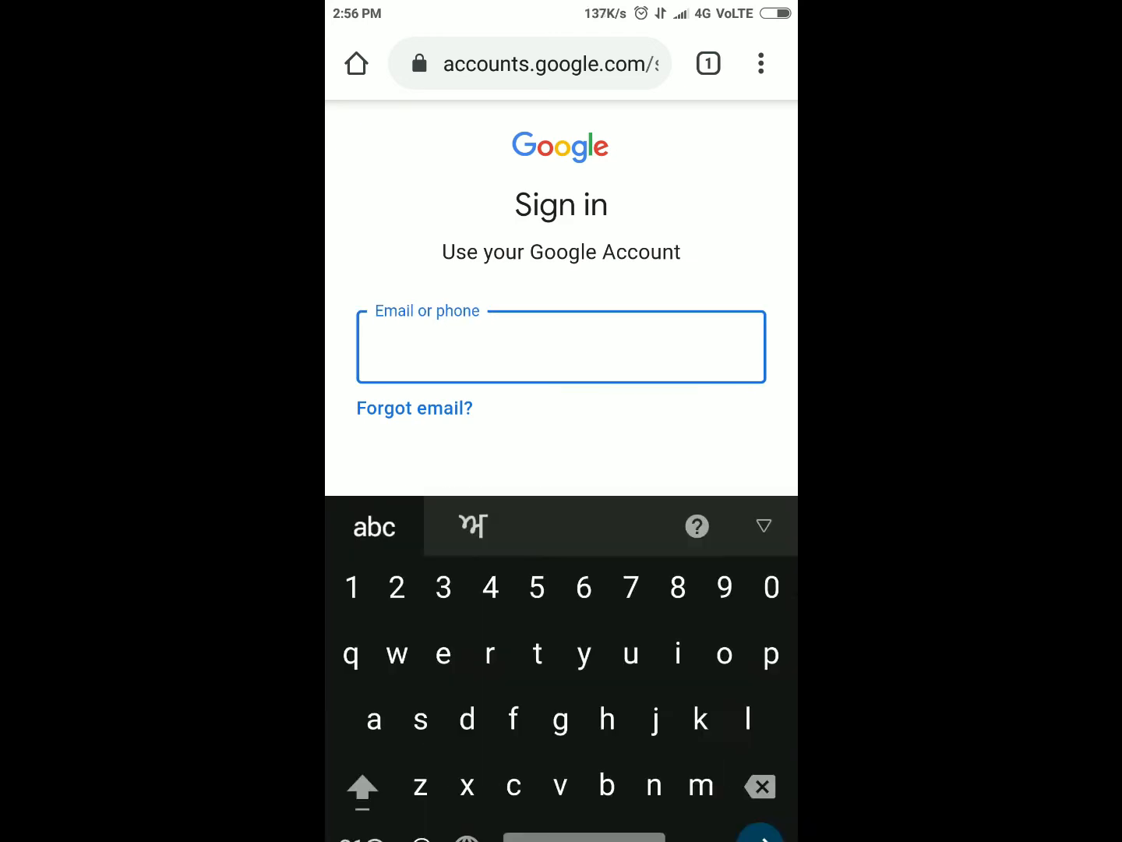
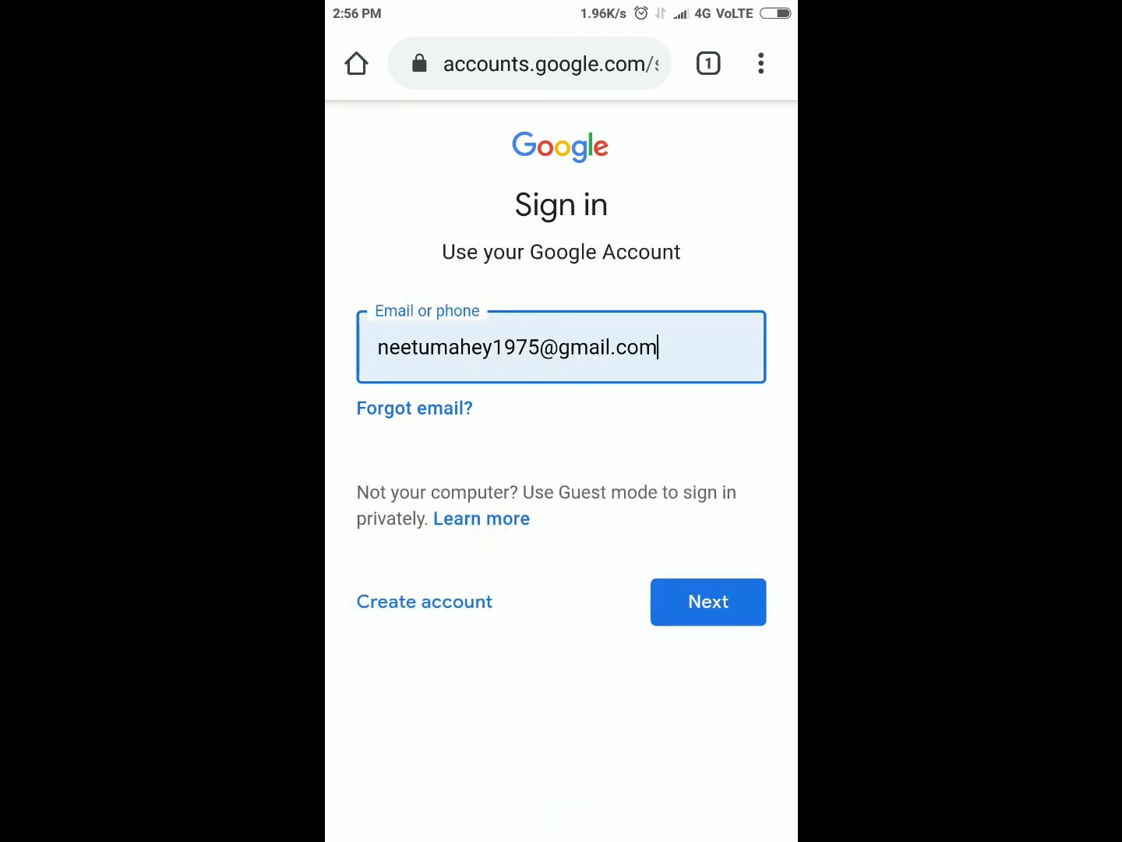
{"action": "left_click", "coordinate": [708, 601]}
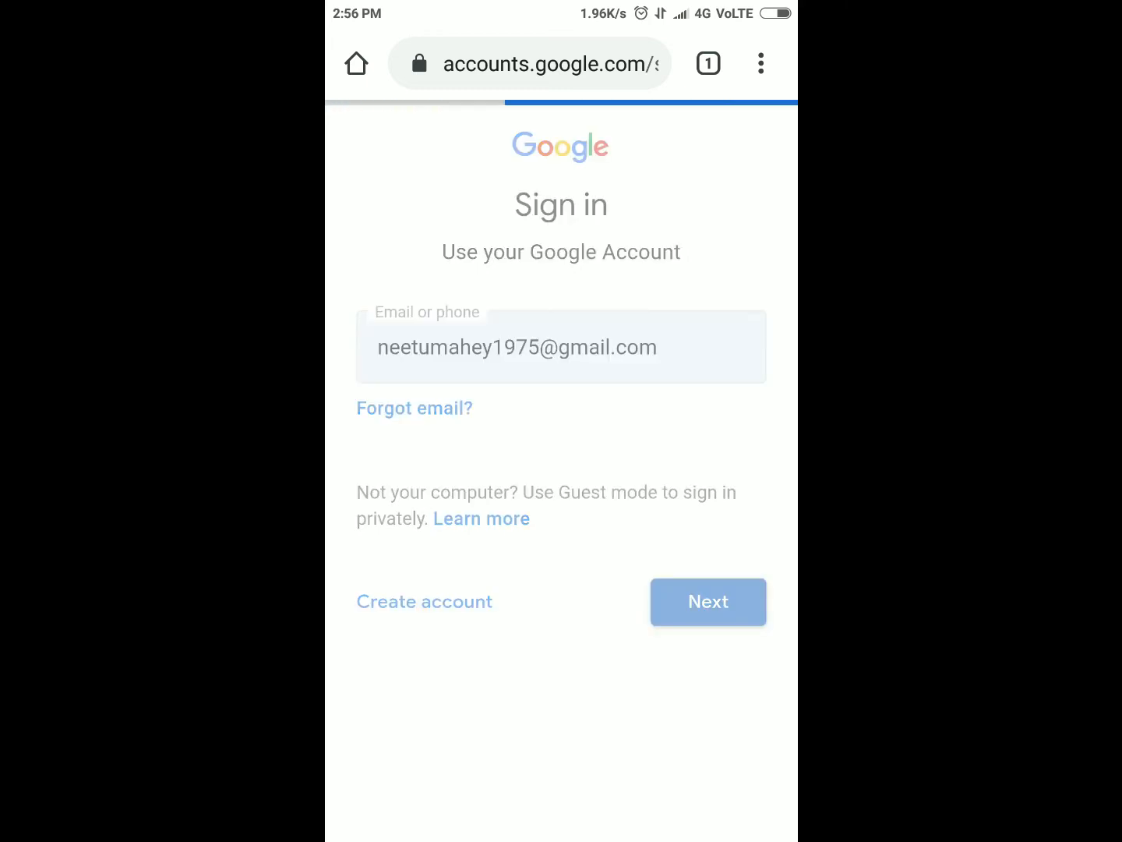
Submit the password to finish signing in to the Google account.
{"action": "left_click", "coordinate": [707, 602]}
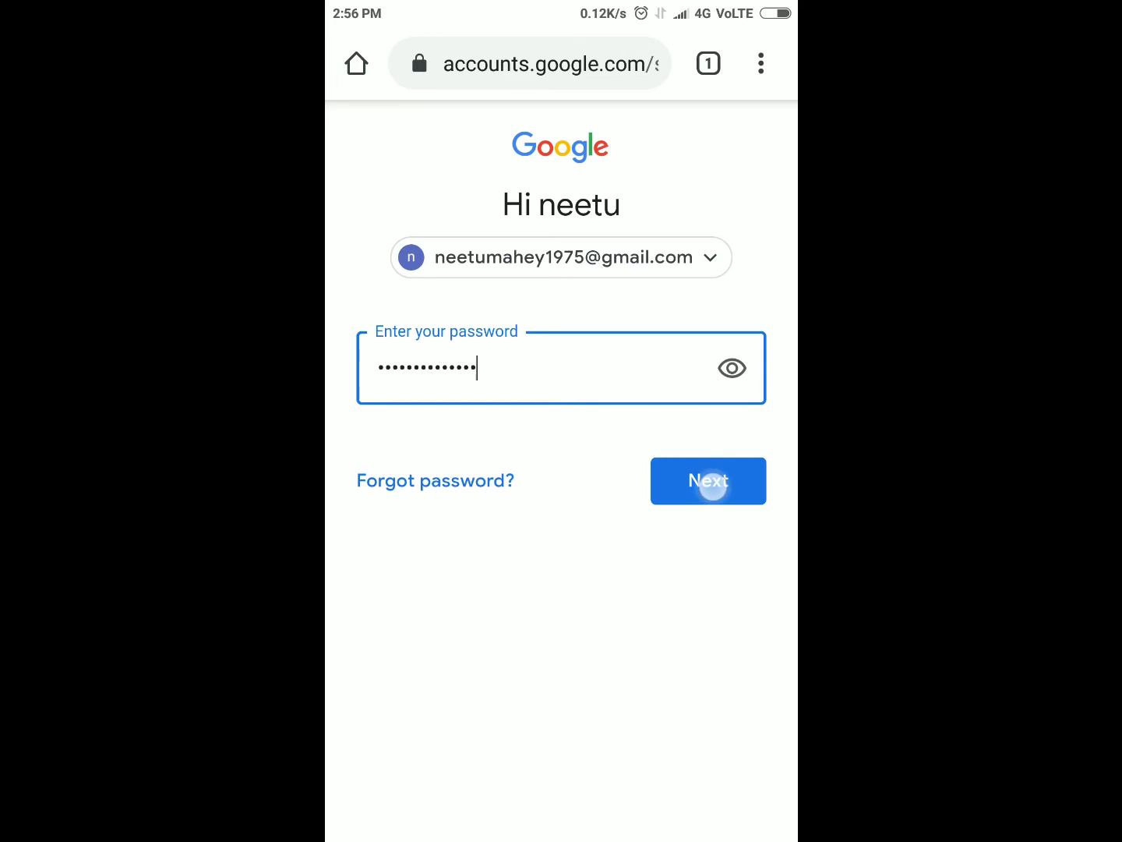
{"action": "left_click", "coordinate": [708, 480]}
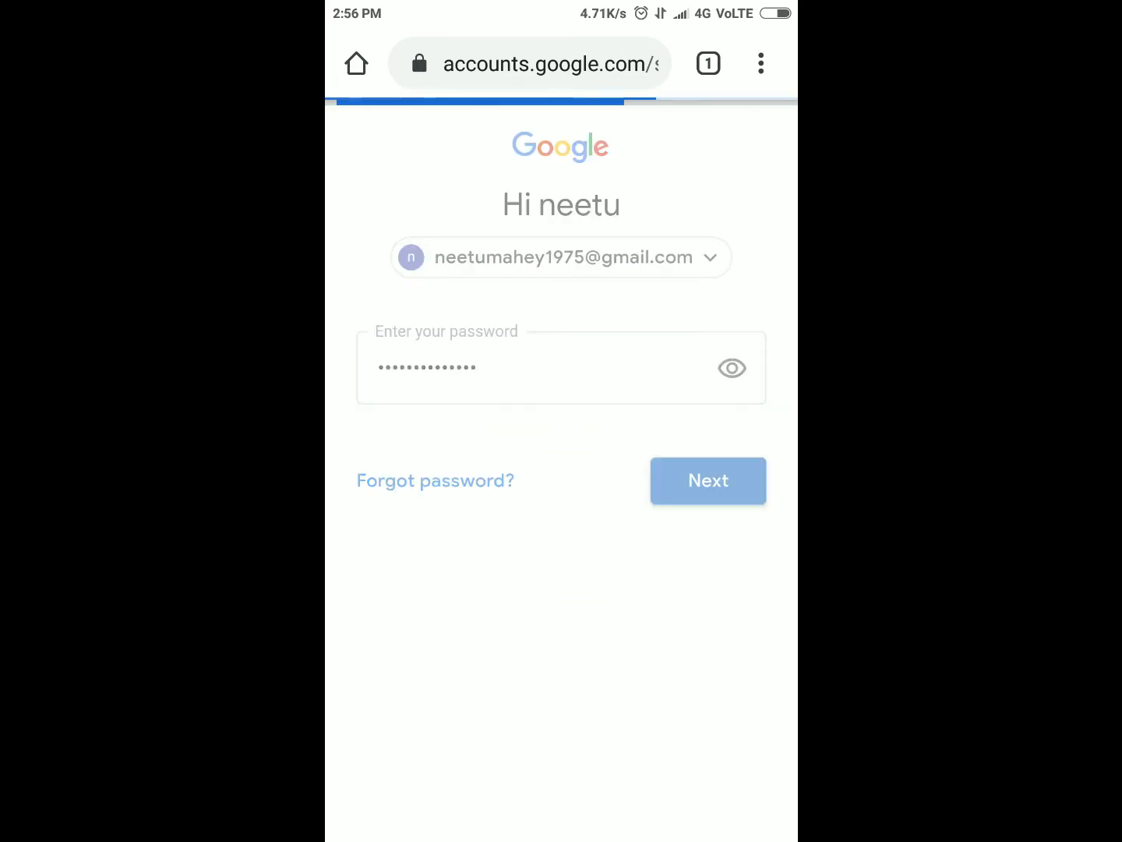
{"action": "left_click", "coordinate": [708, 480]}
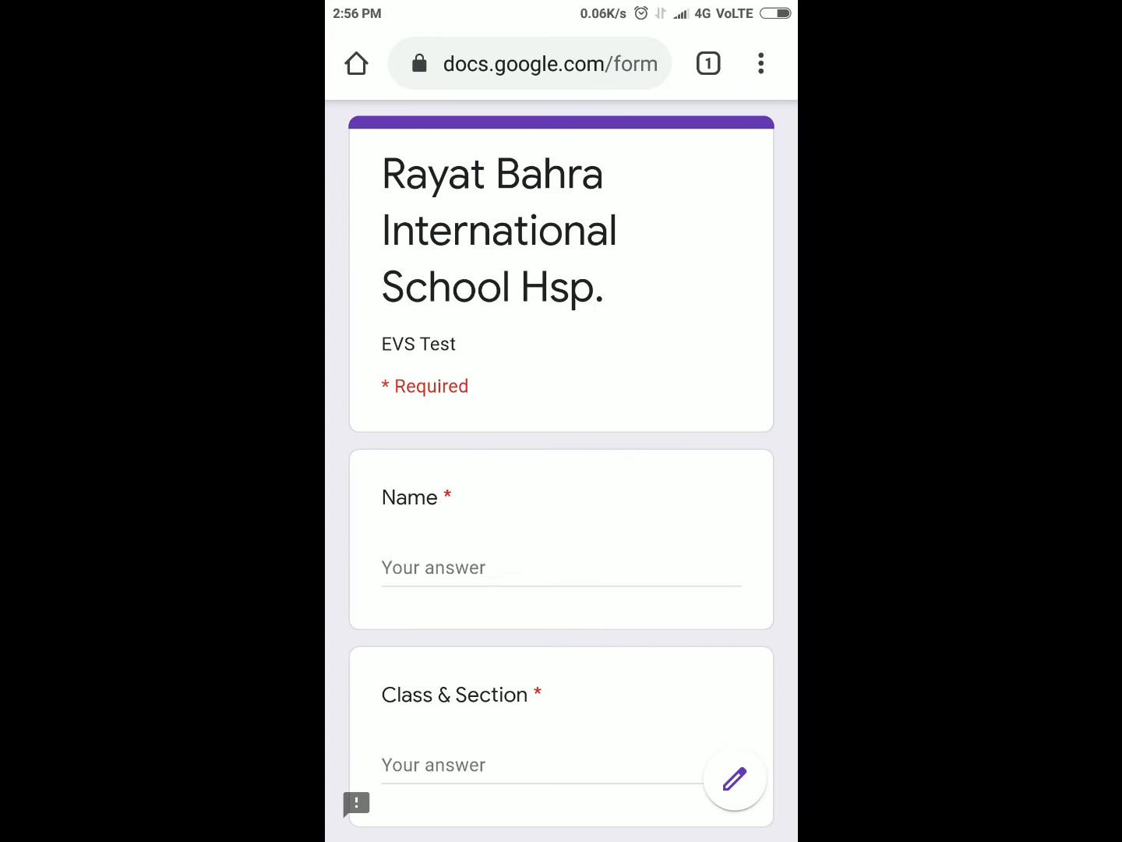
Type the student's name into the EVS Test's Name field.
{"action": "left_click", "coordinate": [615, 551]}
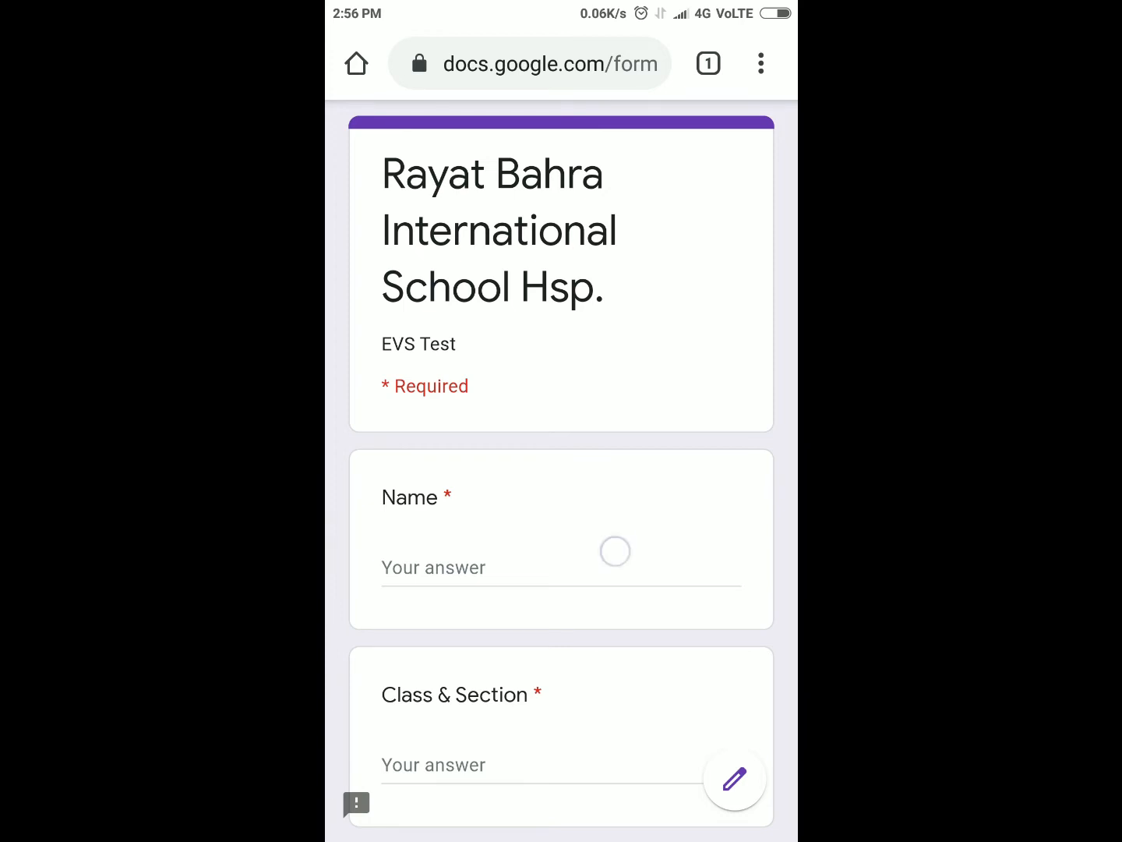
{"action": "scroll", "scroll_direction": "down", "scroll_amount": 3}
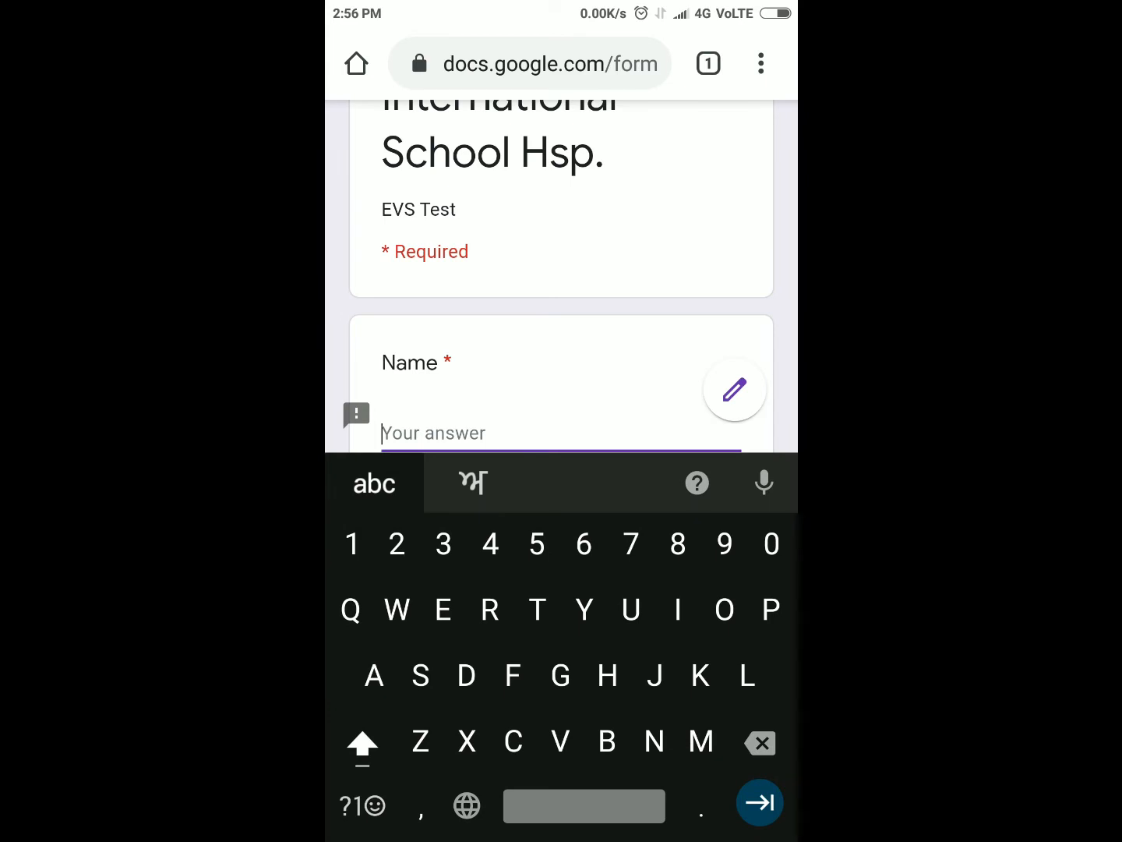
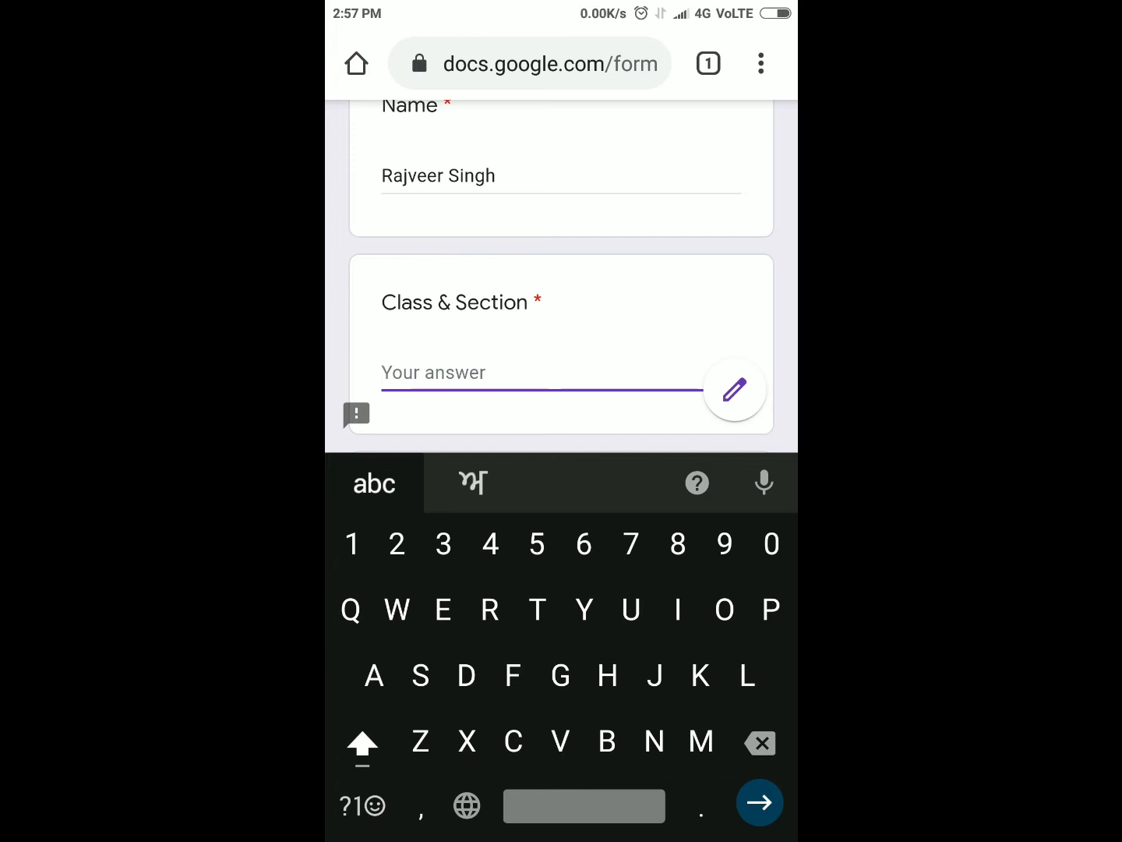
Enter 2B as the Class & Section answer.
{"action": "left_click", "coordinate": [362, 749]}
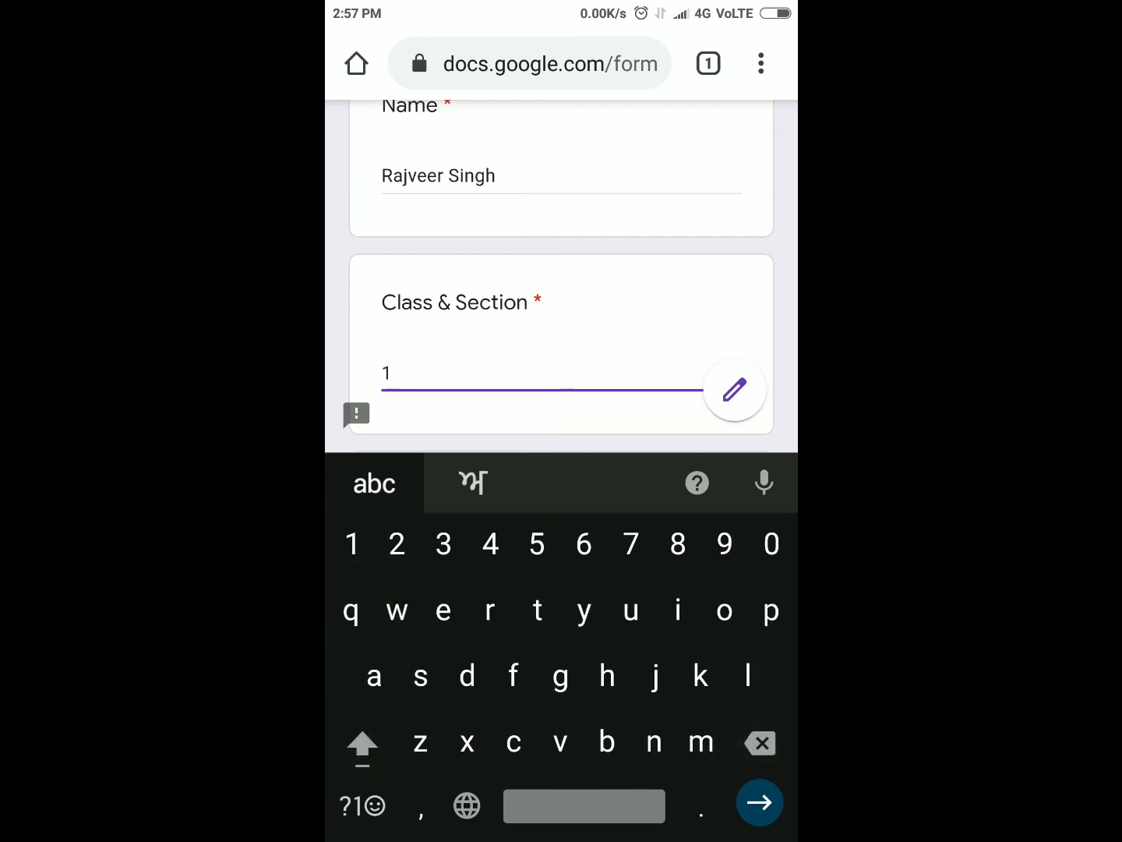
{"action": "type", "text": "B"}
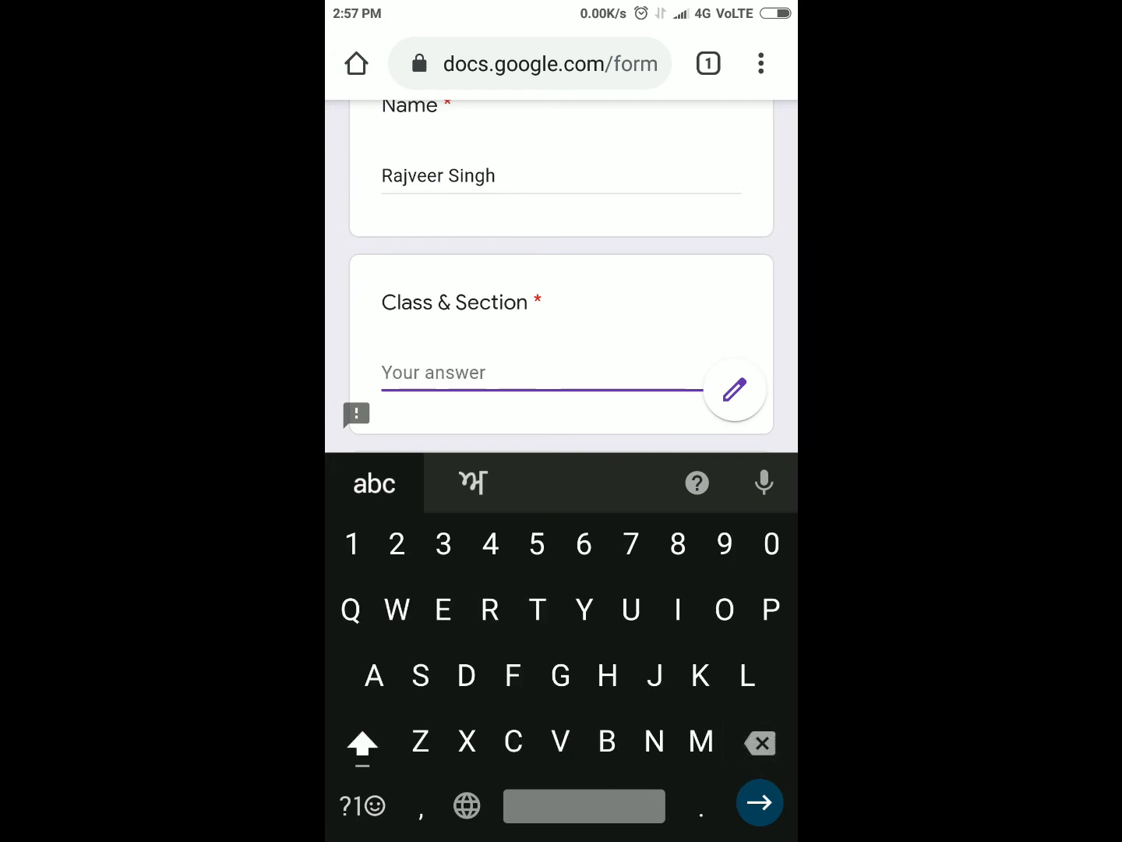
{"action": "type", "text": "2A"}
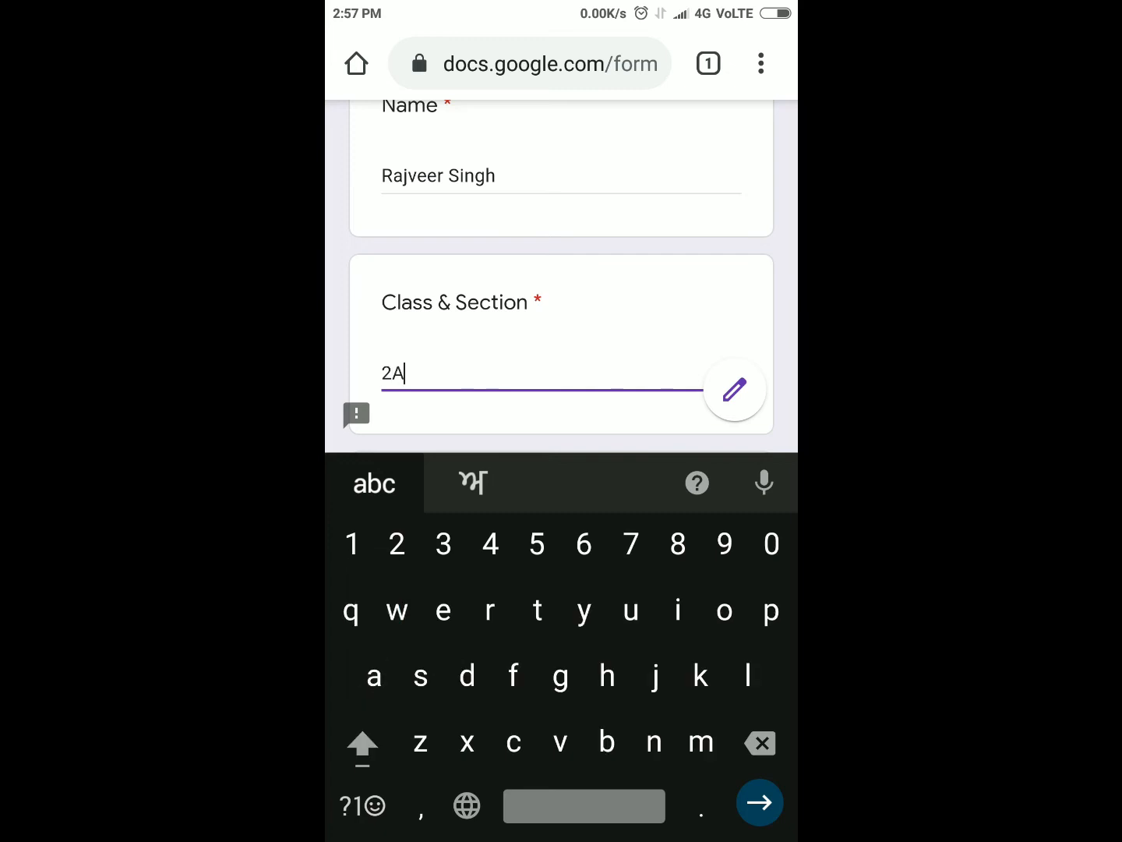
{"action": "key", "text": "Backspace"}
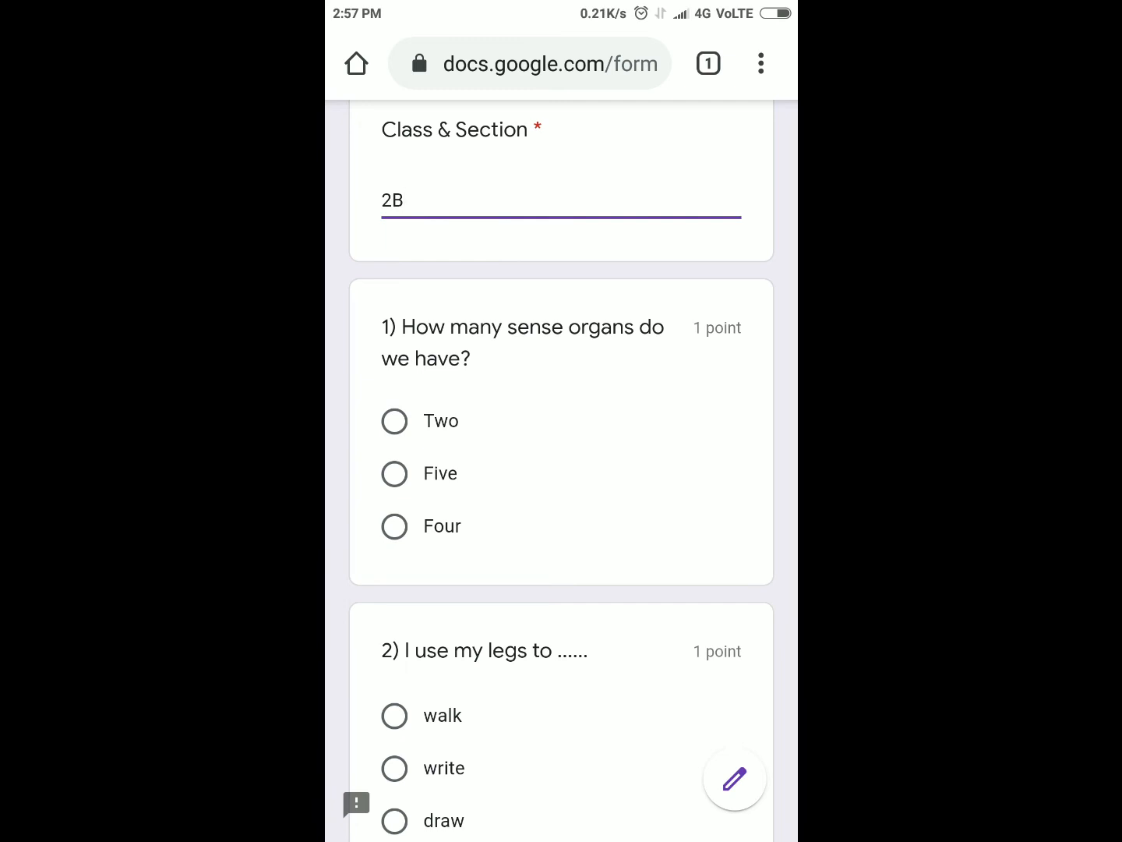
Answer the sense-organs question and choose walk for question 2.
{"action": "left_click", "coordinate": [395, 473]}
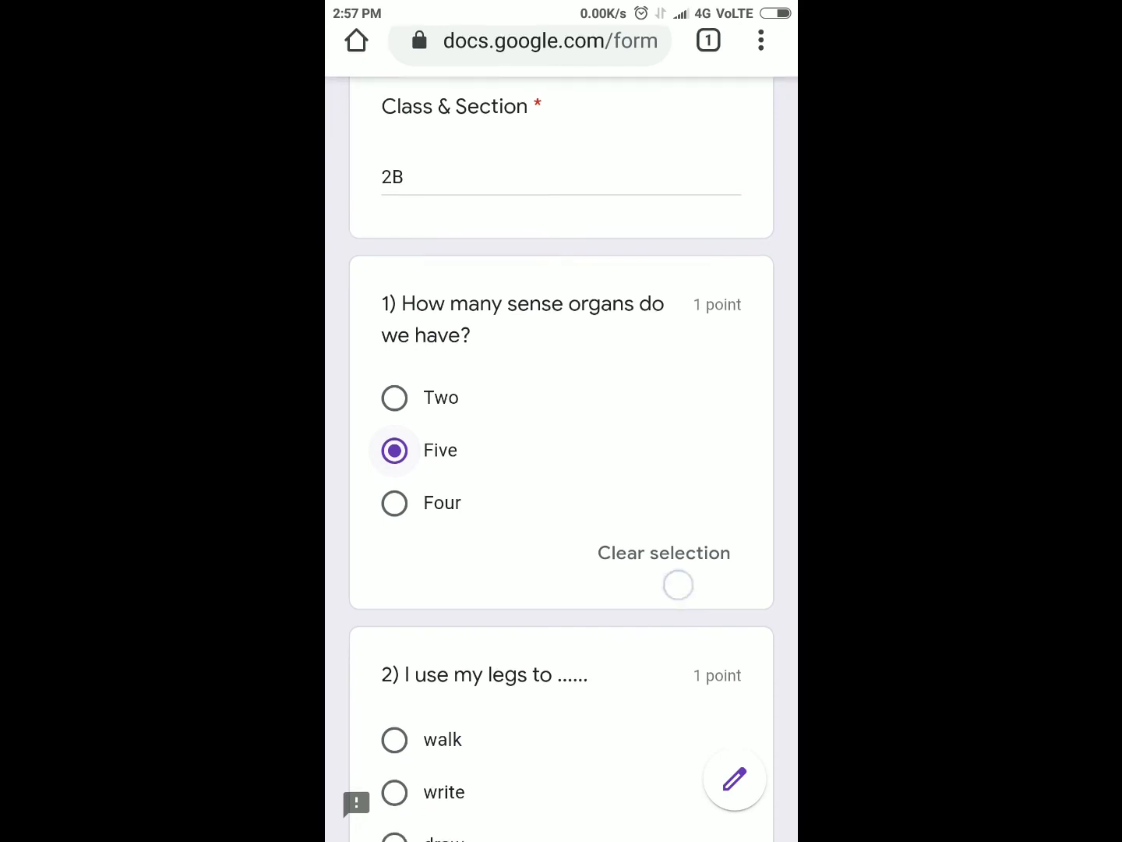
{"action": "scroll", "scroll_direction": "down", "scroll_amount": 3}
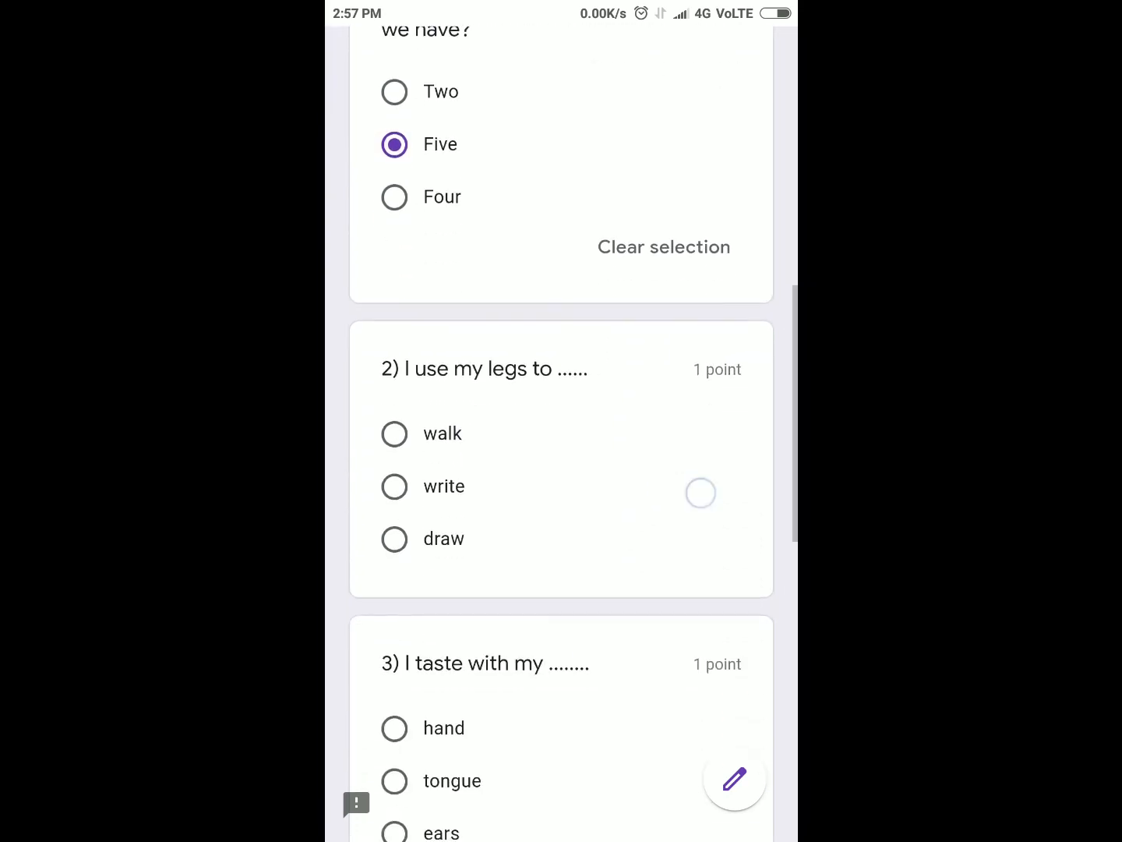
{"action": "scroll", "scroll_direction": "up", "scroll_amount": 3}
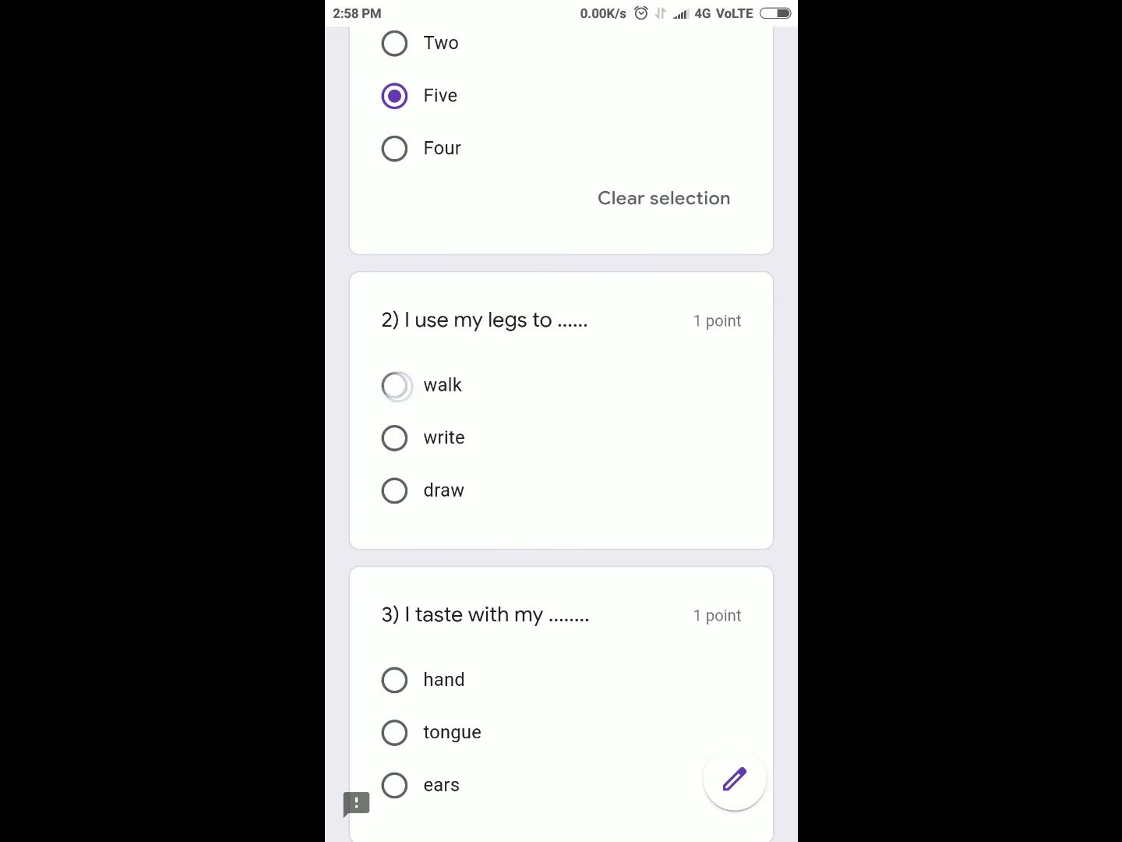
{"action": "left_click", "coordinate": [395, 384]}
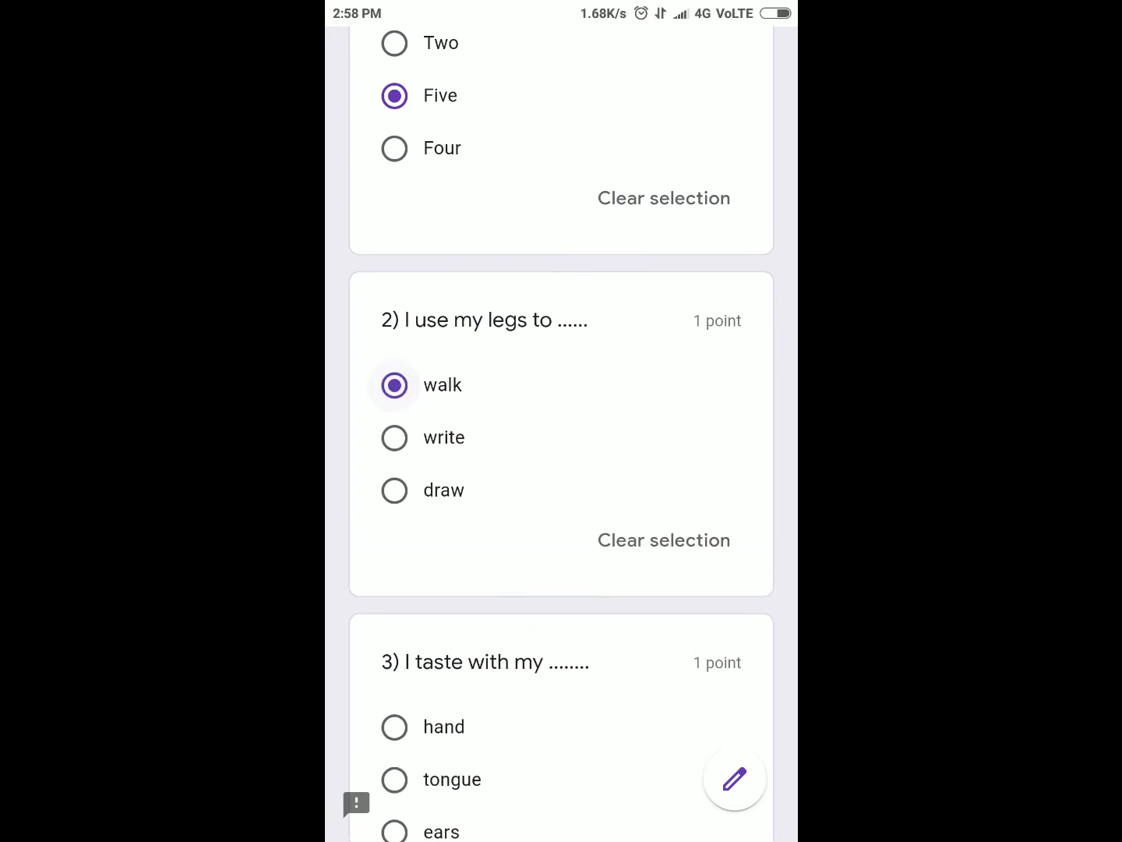
{"action": "scroll", "scroll_direction": "down", "scroll_amount": 3}
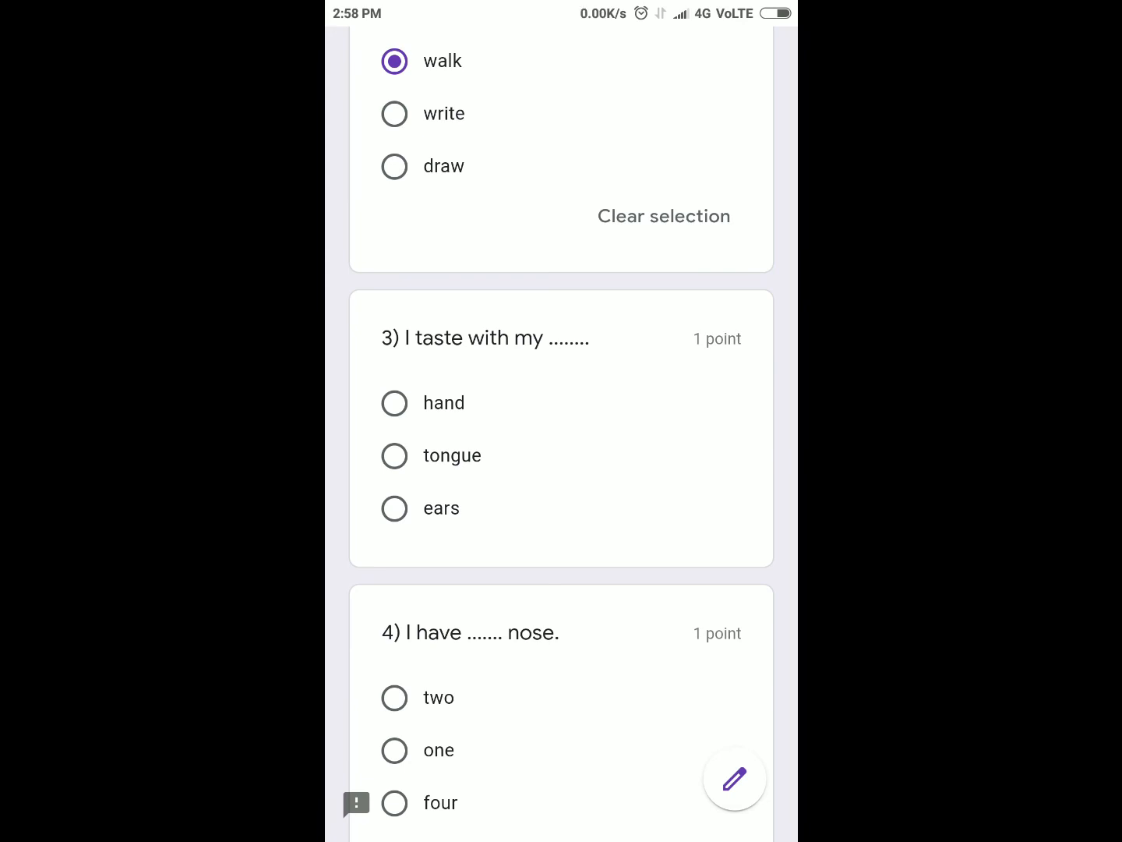
Choose tongue, one and skin for questions 3, 4 and 5.
{"action": "left_click", "coordinate": [395, 455]}
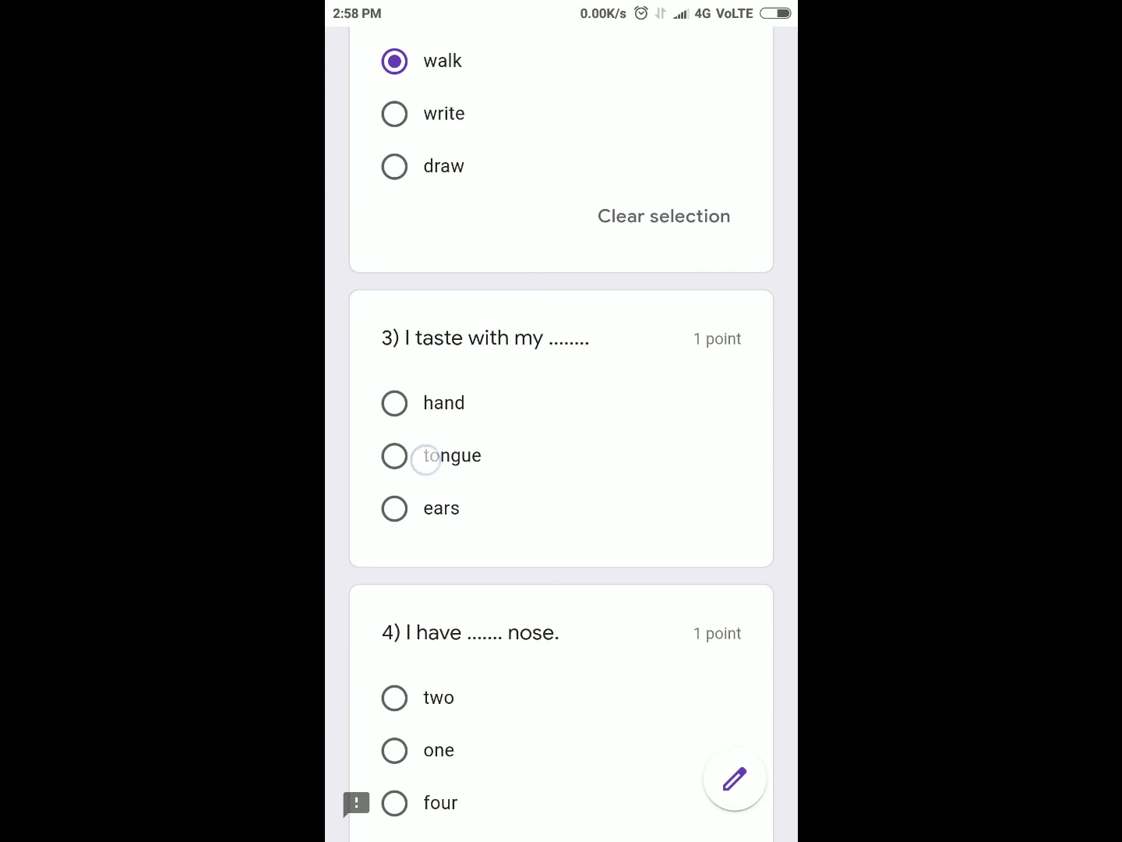
{"action": "left_click", "coordinate": [395, 455]}
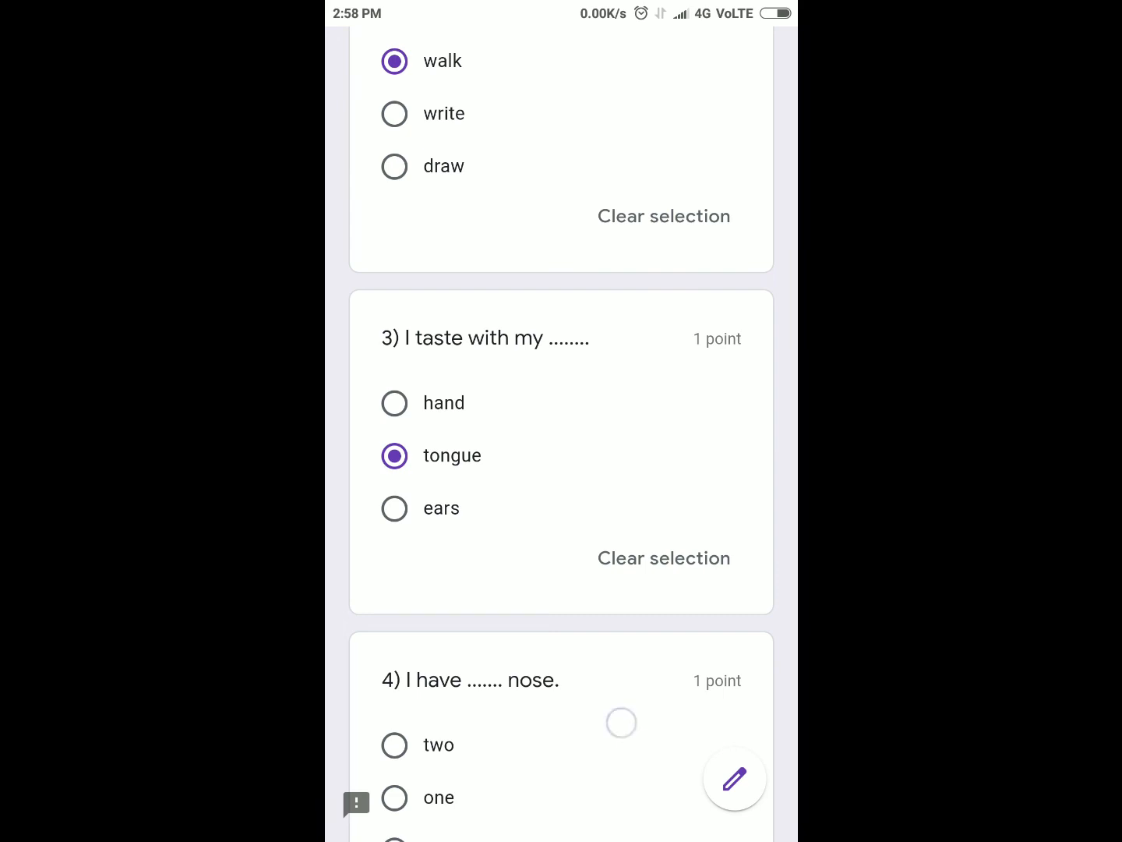
{"action": "scroll", "scroll_direction": "down", "scroll_amount": 3}
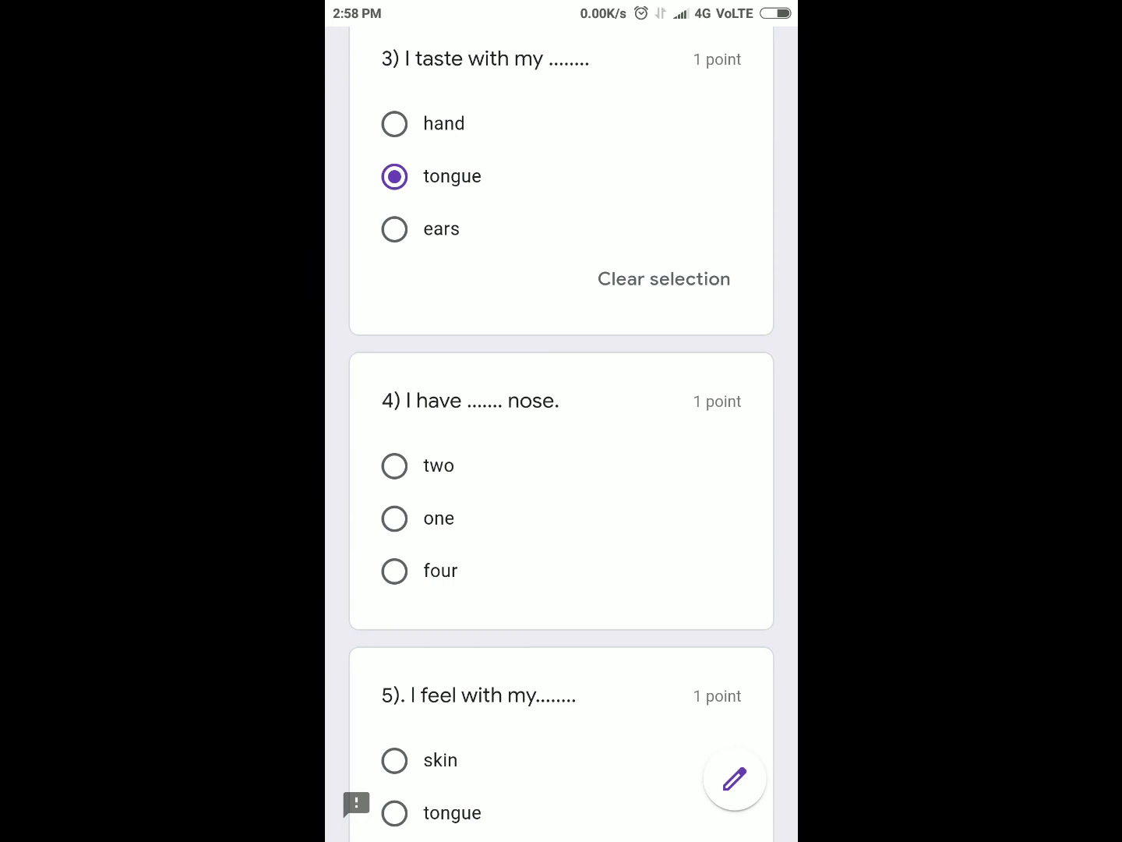
{"action": "scroll", "scroll_direction": "down", "scroll_amount": 3}
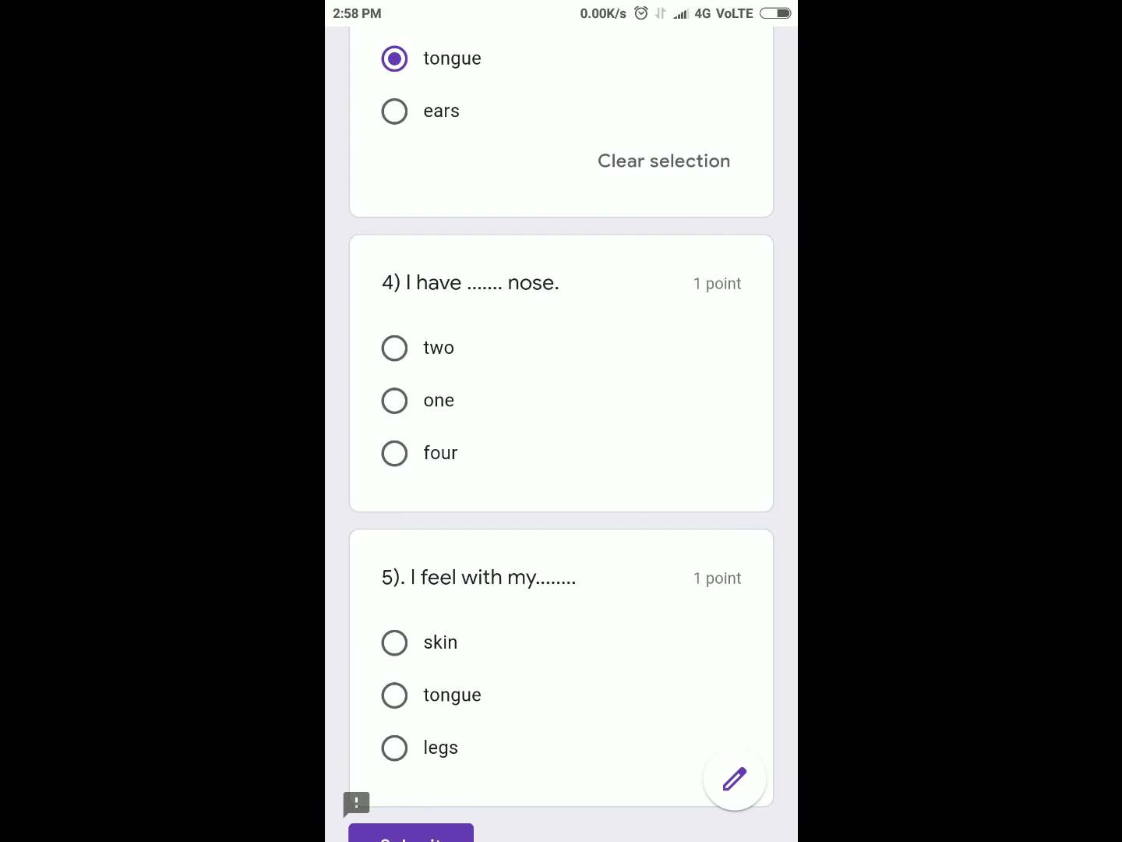
{"action": "left_click", "coordinate": [394, 399]}
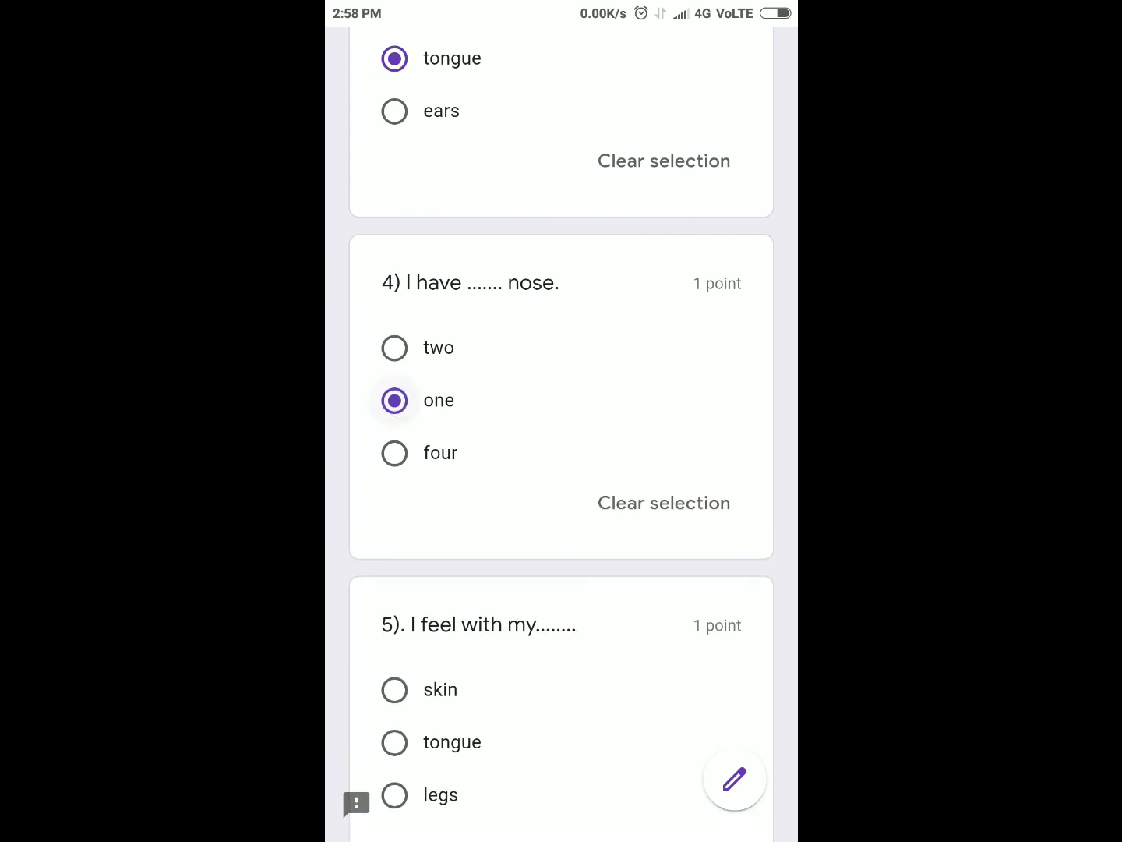
{"action": "scroll", "scroll_direction": "down", "scroll_amount": 3}
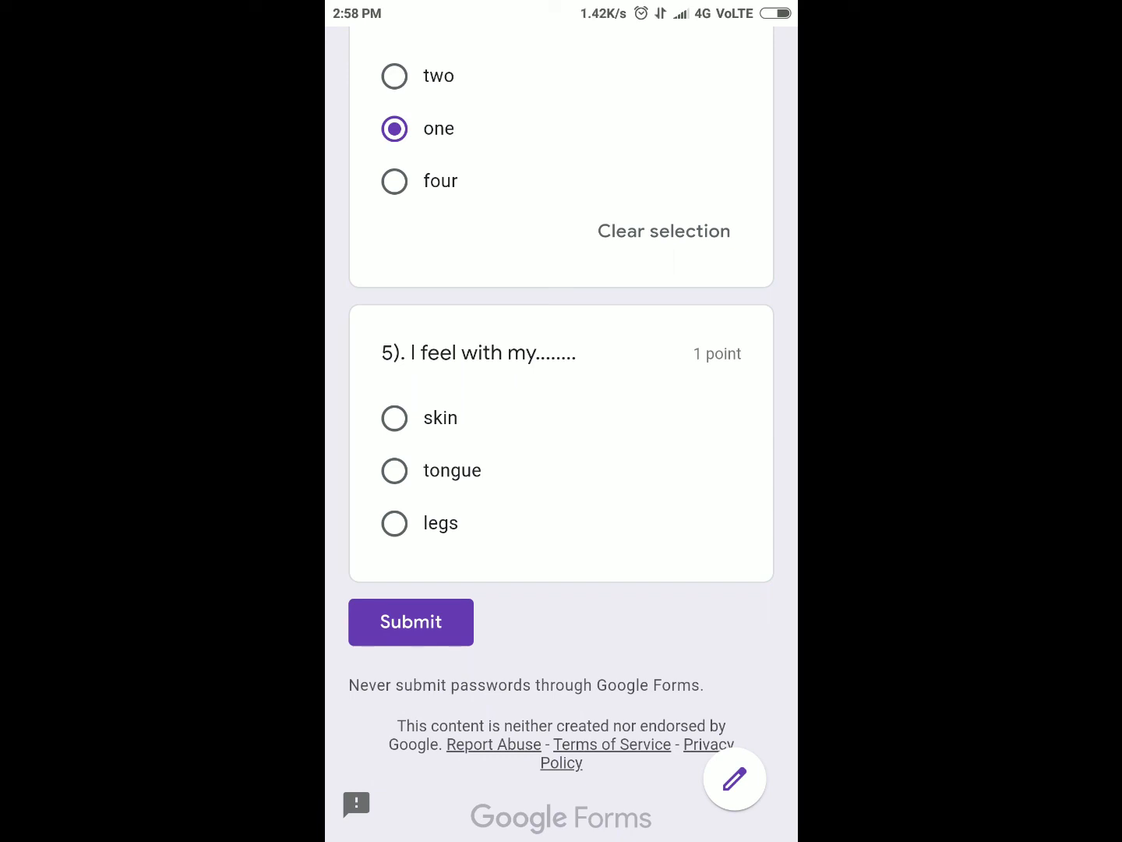
{"action": "left_click", "coordinate": [395, 417]}
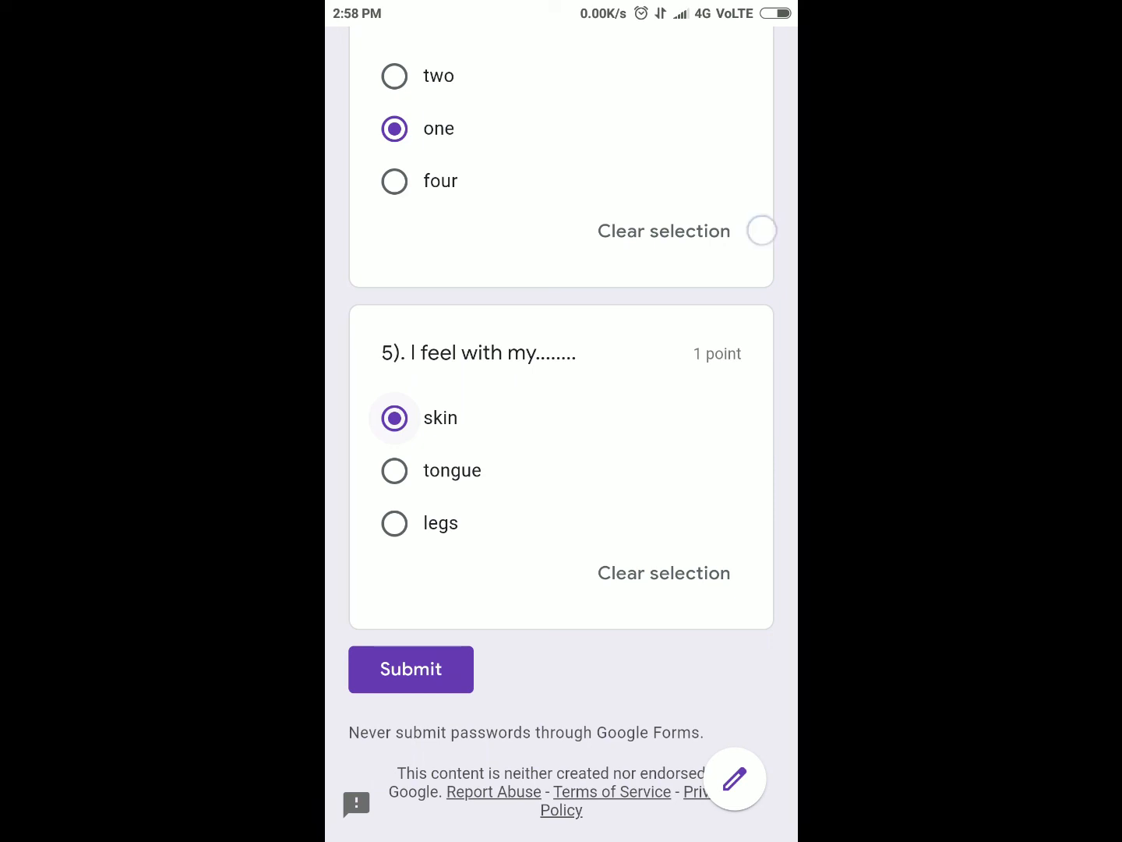
Review the chosen answers and submit the completed EVS Test form.
{"action": "scroll", "scroll_direction": "up", "scroll_amount": 3}
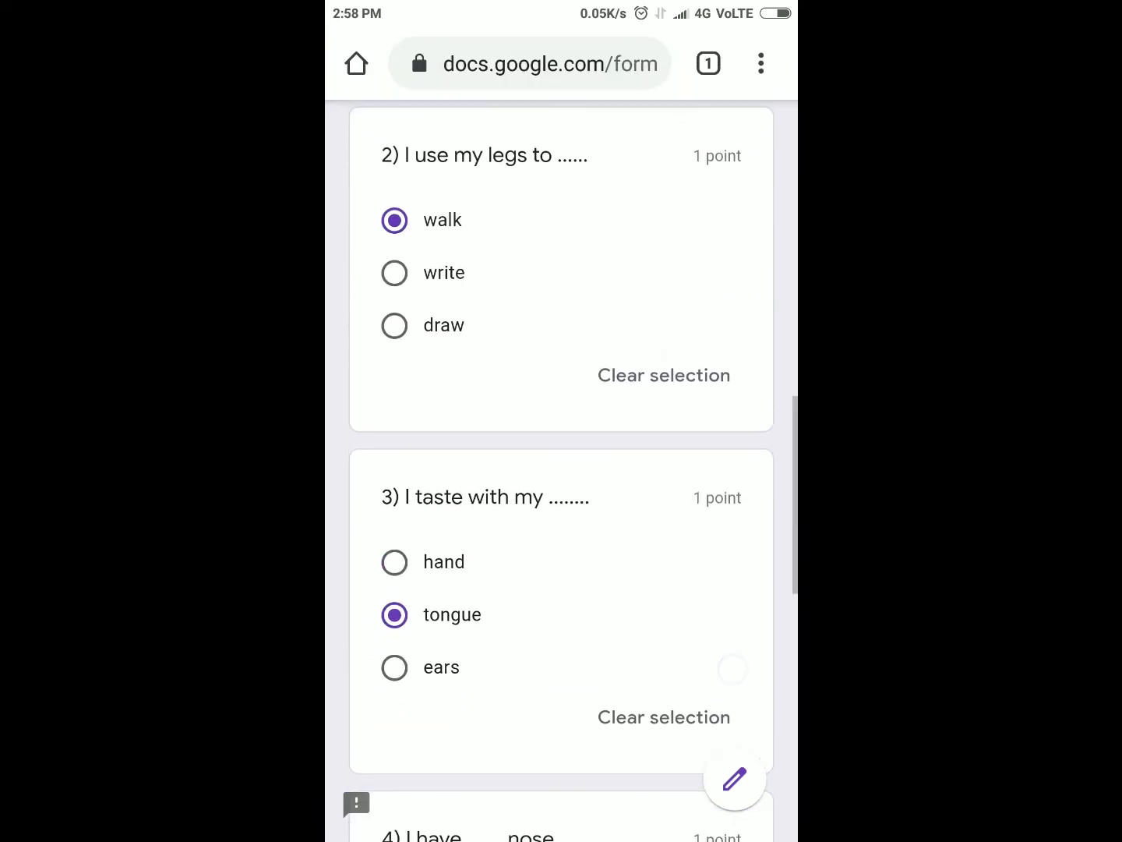
{"action": "scroll", "scroll_direction": "up", "scroll_amount": 3}
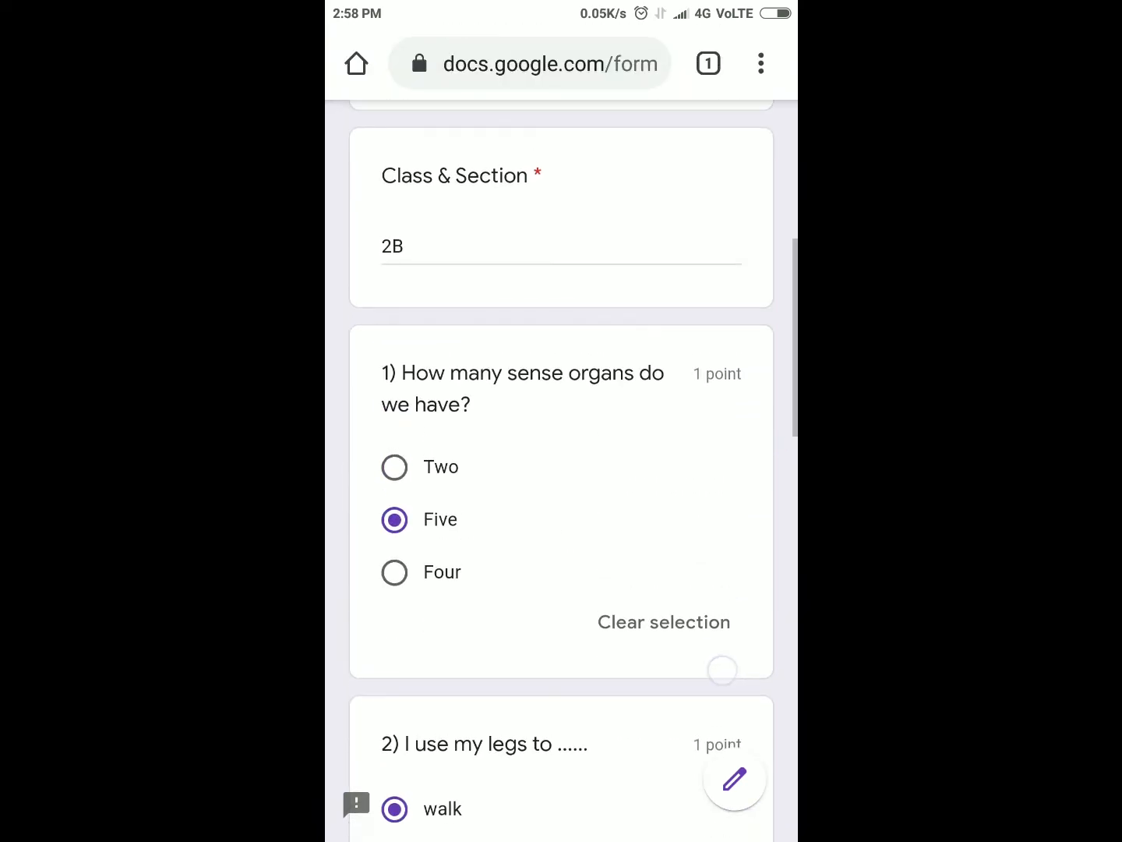
{"action": "scroll", "scroll_direction": "down", "scroll_amount": 3}
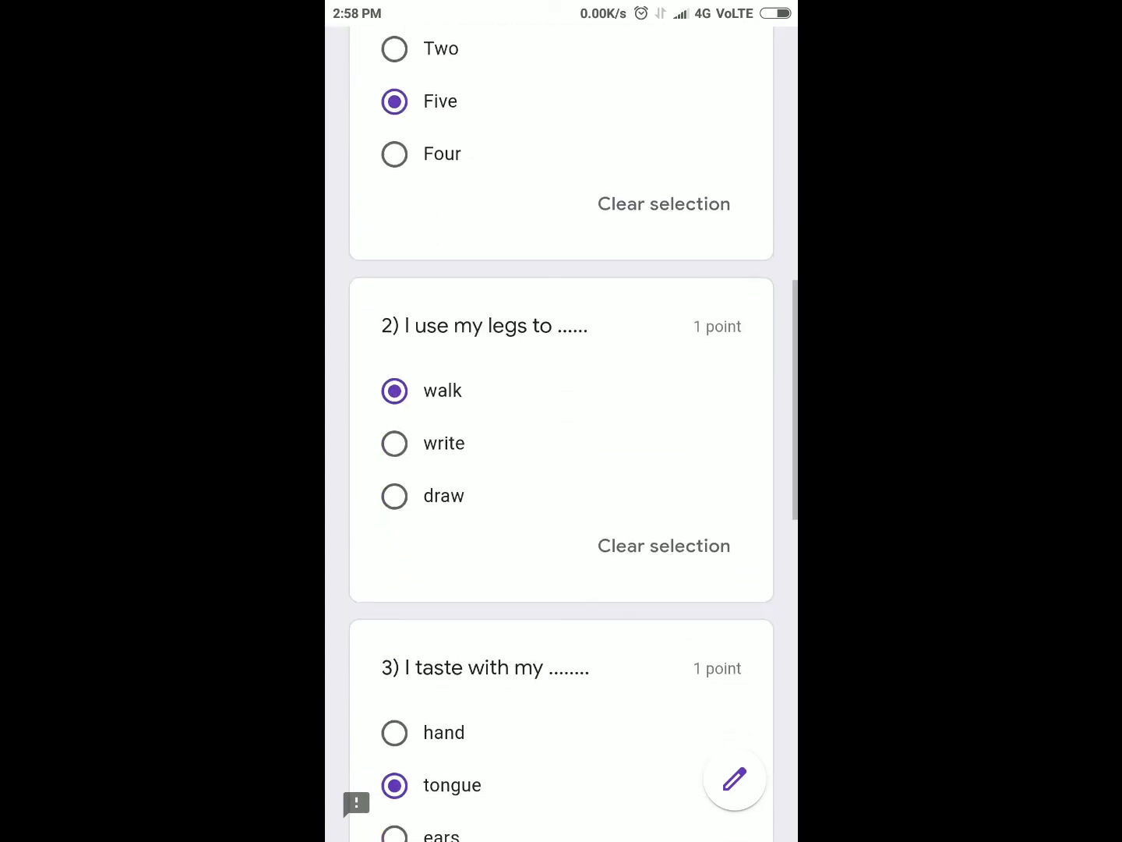
{"action": "scroll", "scroll_direction": "up", "scroll_amount": 3}
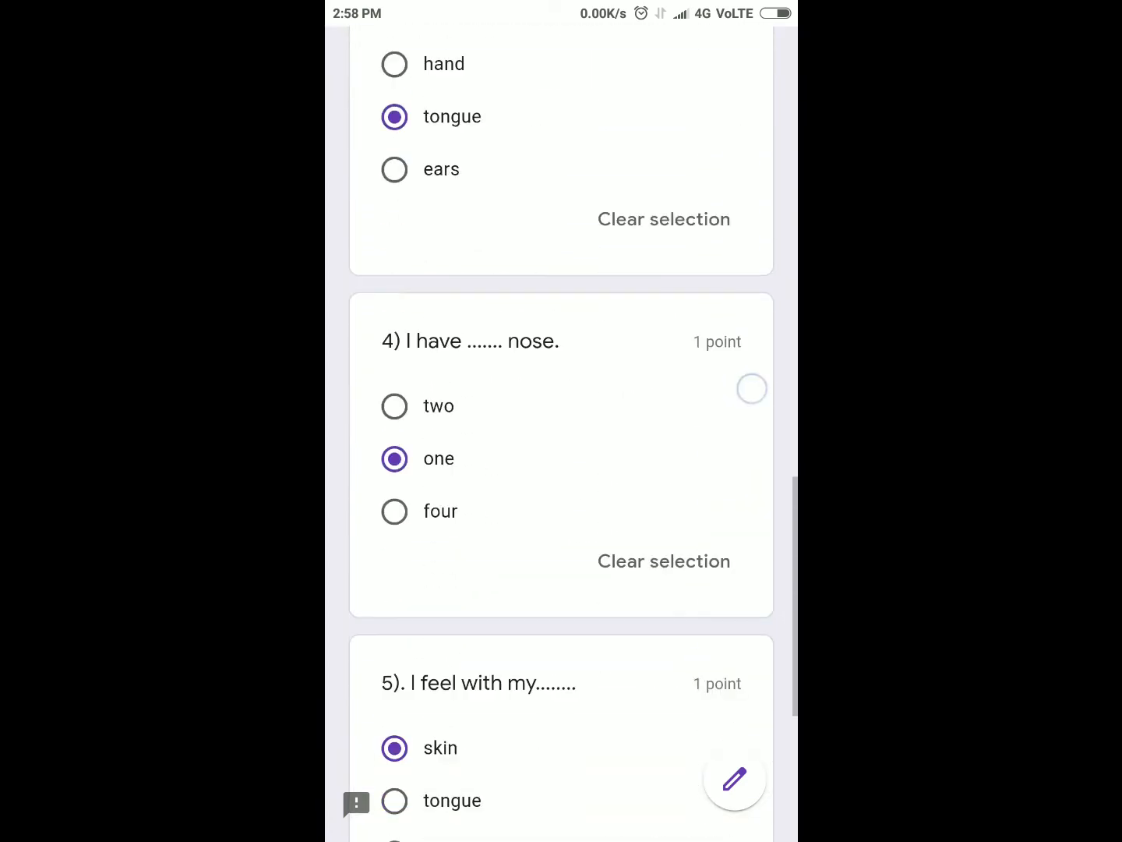
{"action": "scroll", "scroll_direction": "down", "scroll_amount": 3}
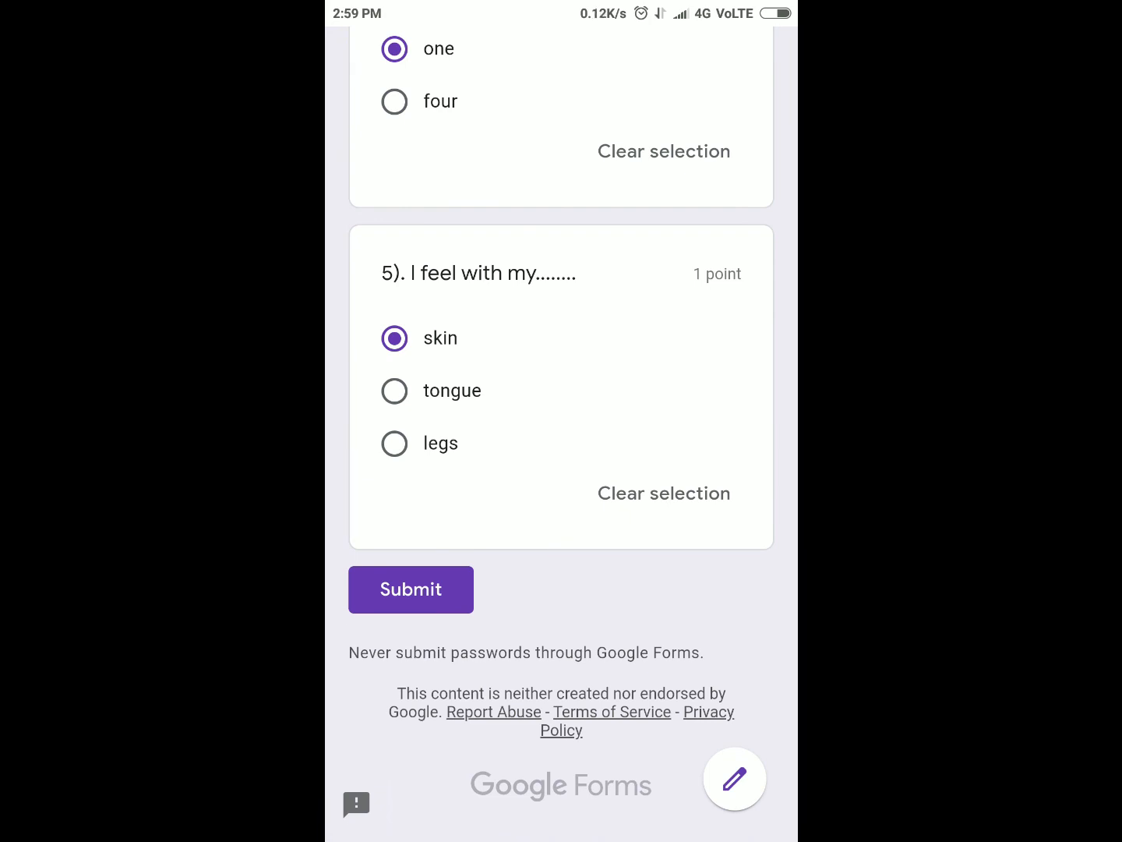
{"action": "left_click", "coordinate": [411, 589]}
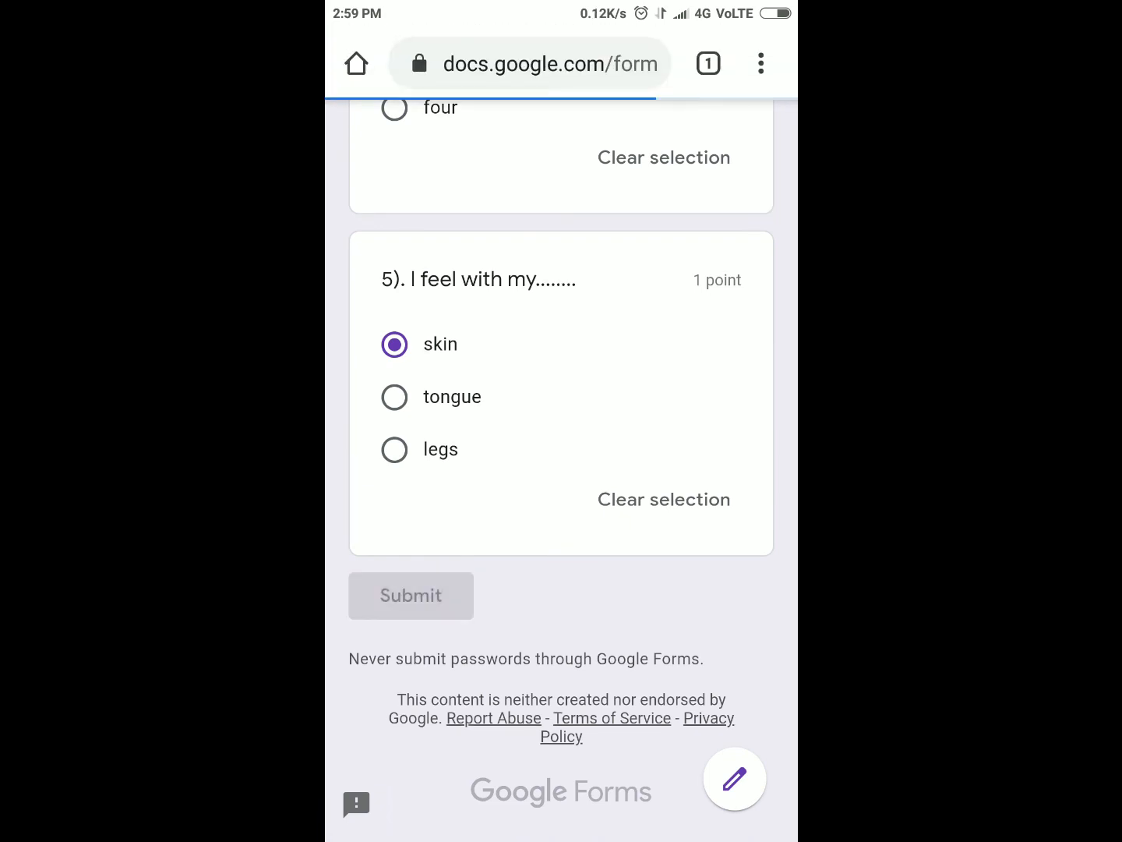
{"action": "left_click", "coordinate": [411, 596]}
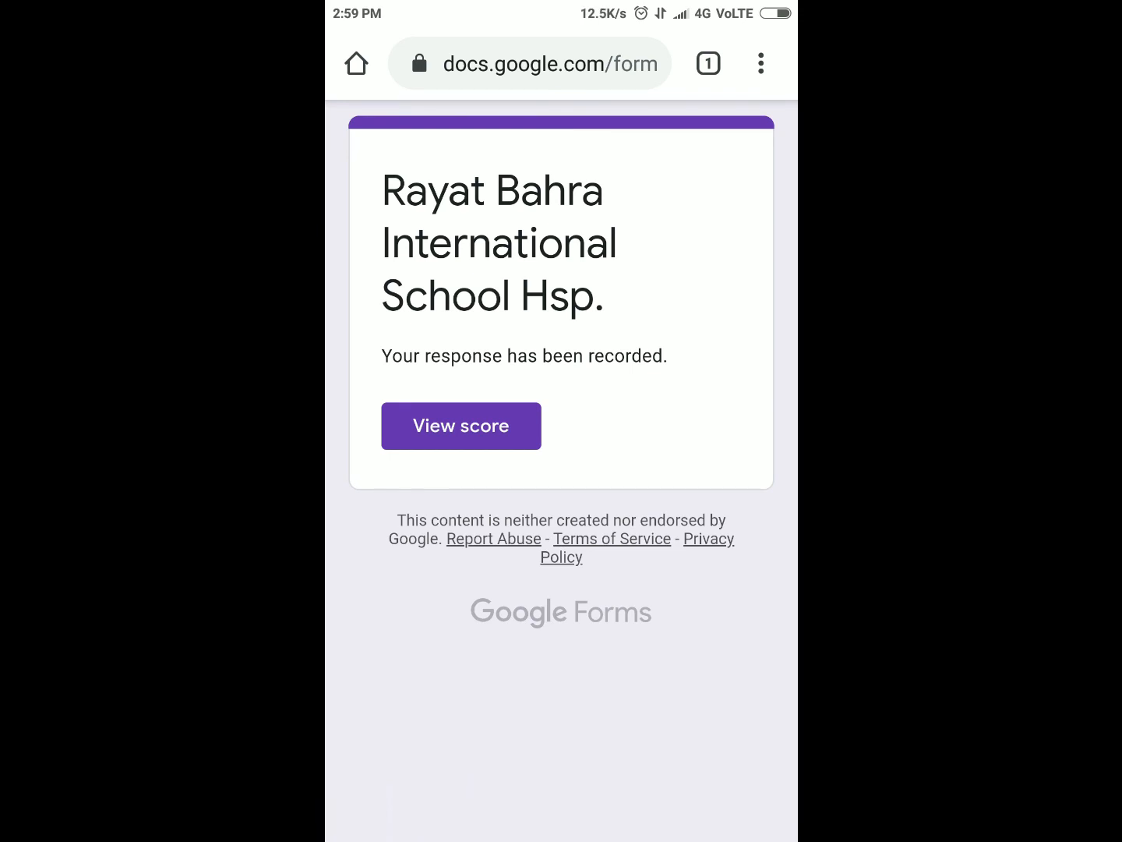